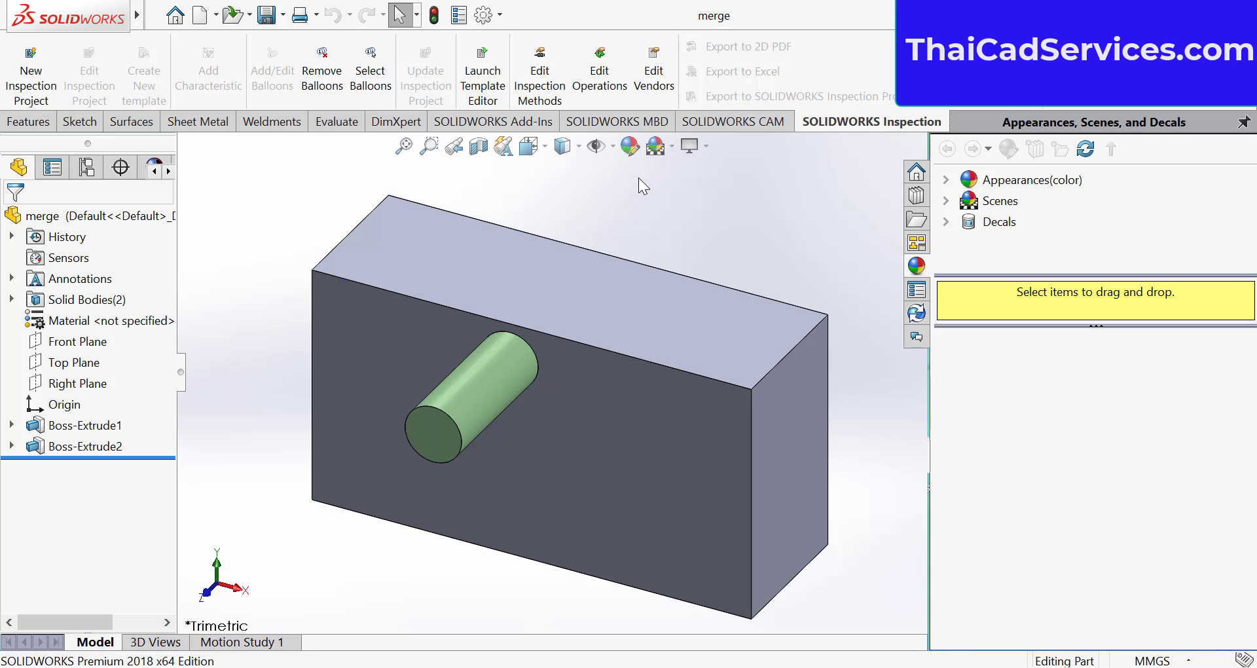
mouse_move(707, 260)
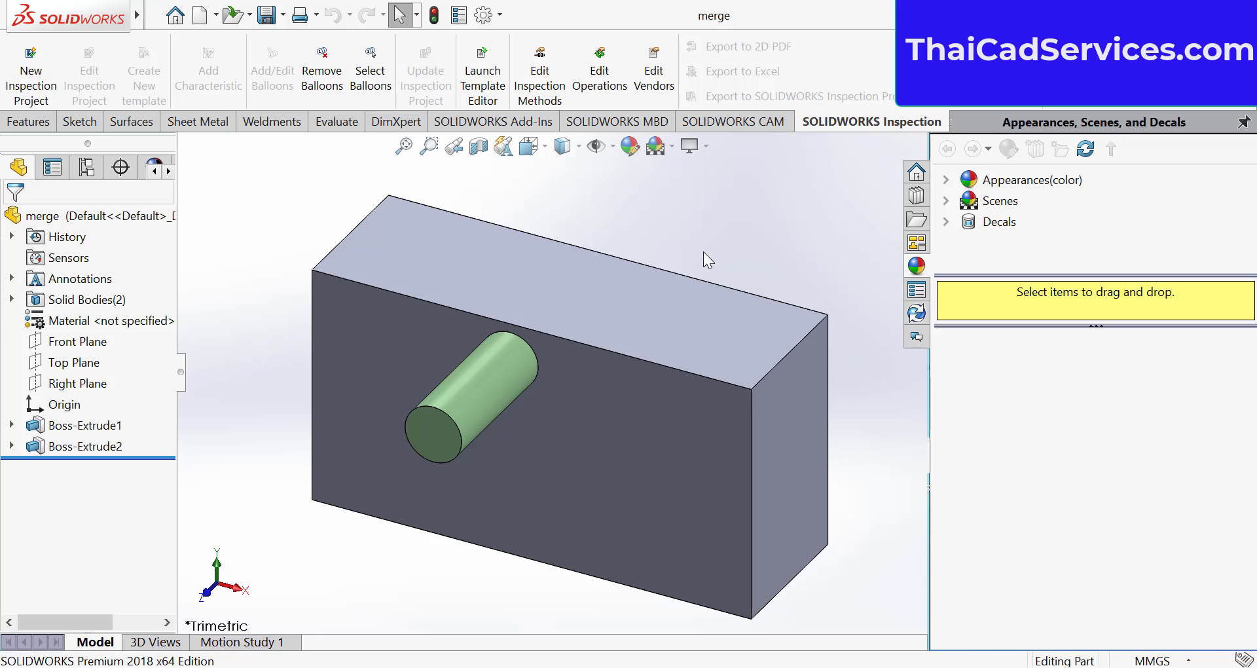
mouse_move(868, 89)
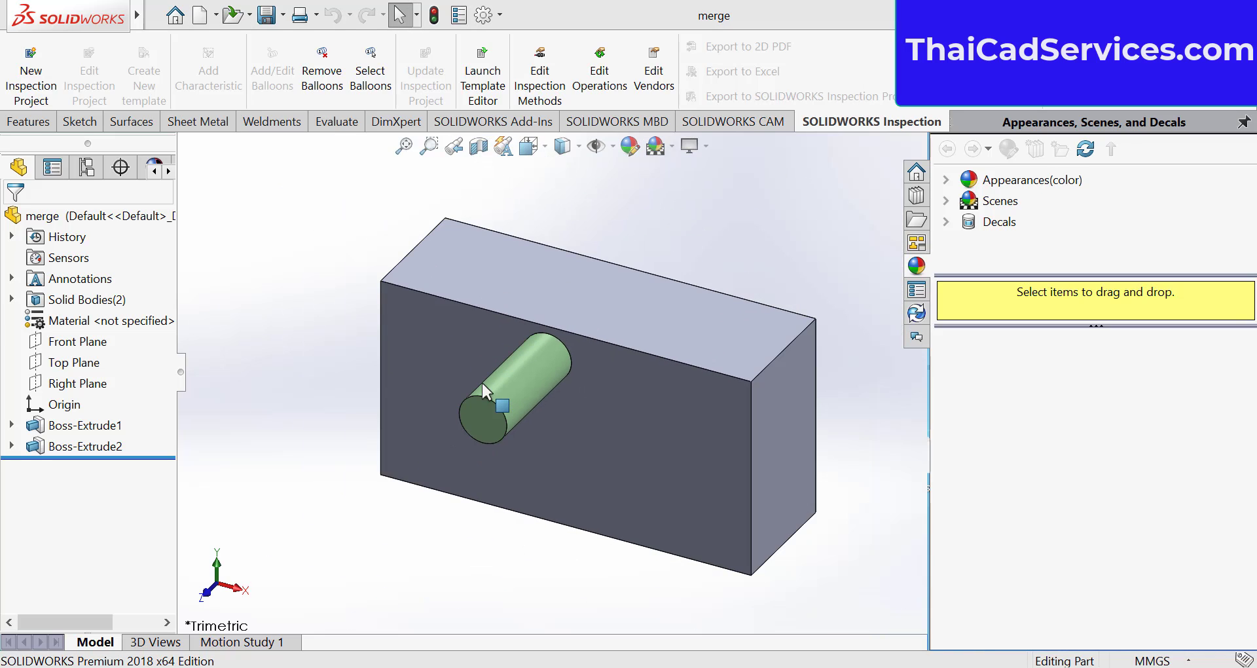
Create a new blank Part document (Part1) through File > New
click(528, 385)
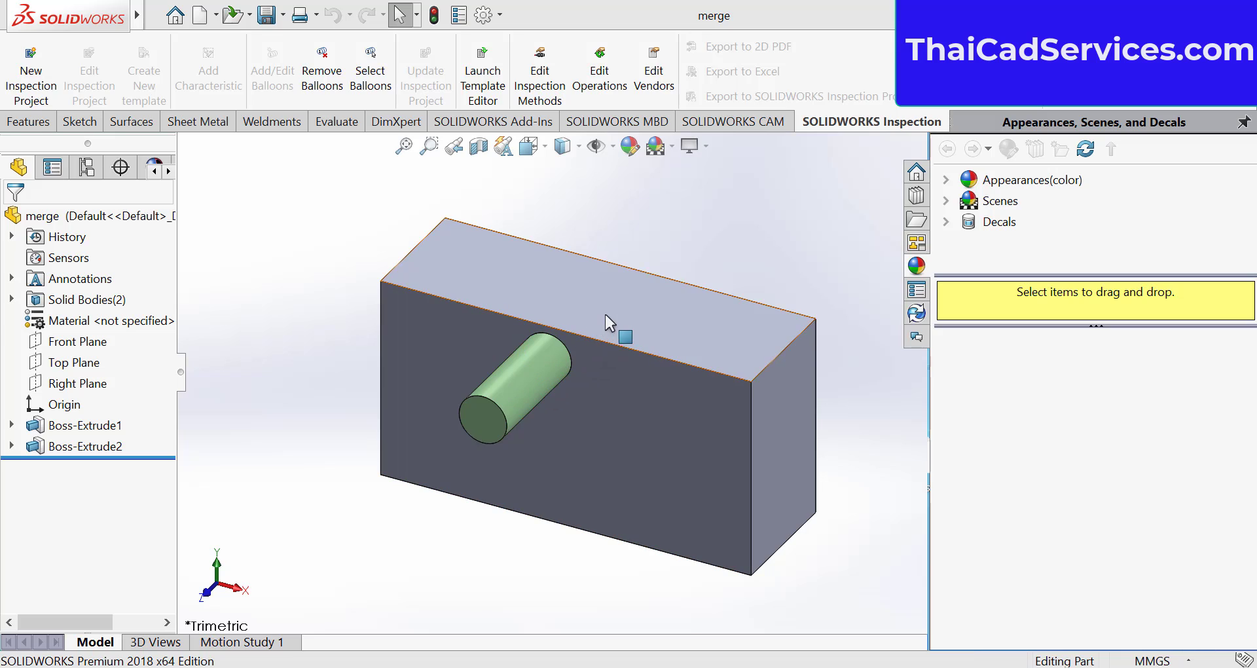
mouse_move(601, 324)
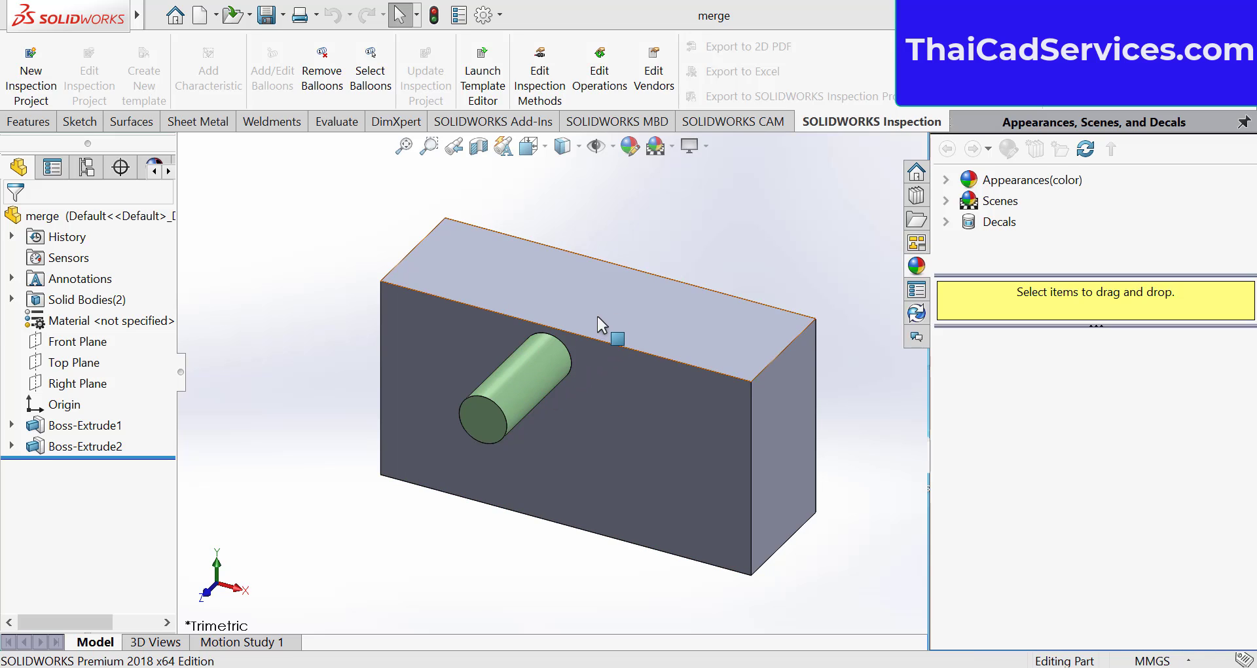
click(521, 385)
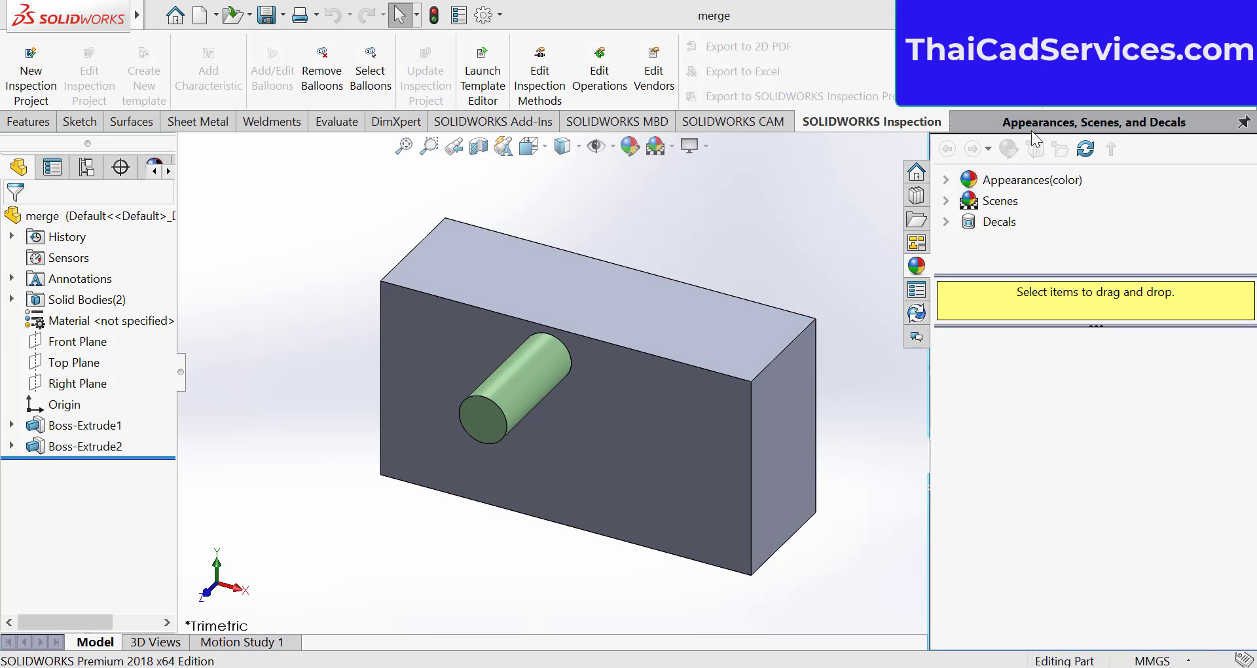
click(203, 14)
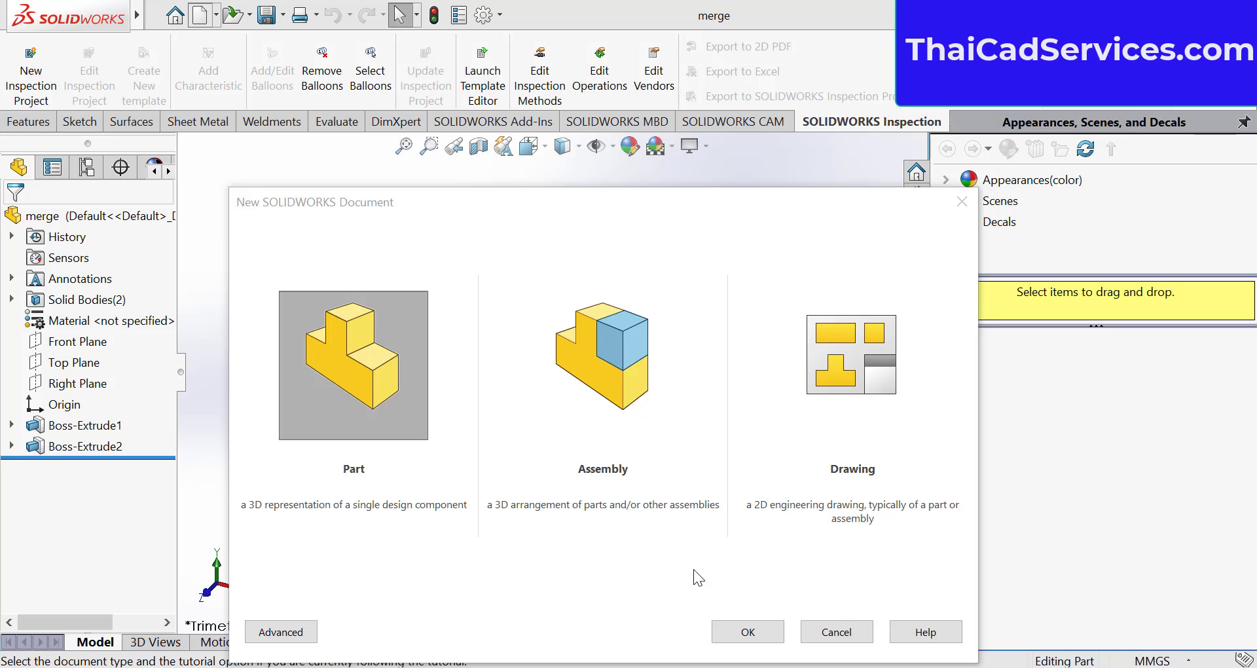
click(835, 631)
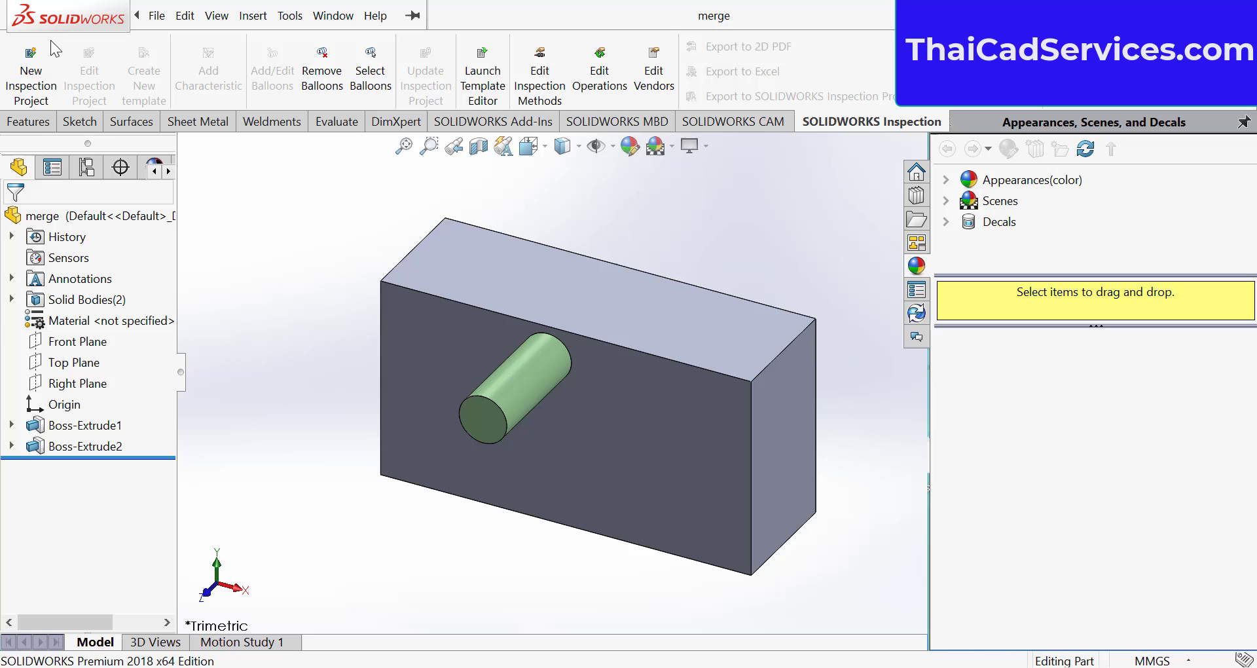
mouse_move(196, 32)
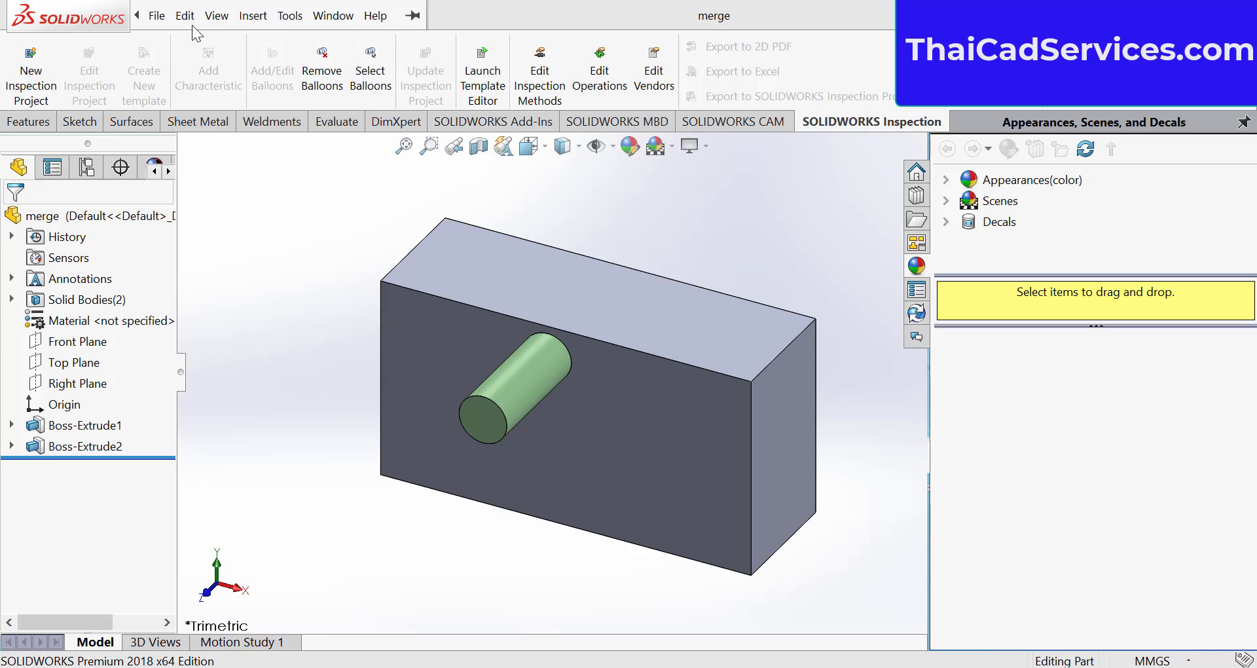
click(157, 15)
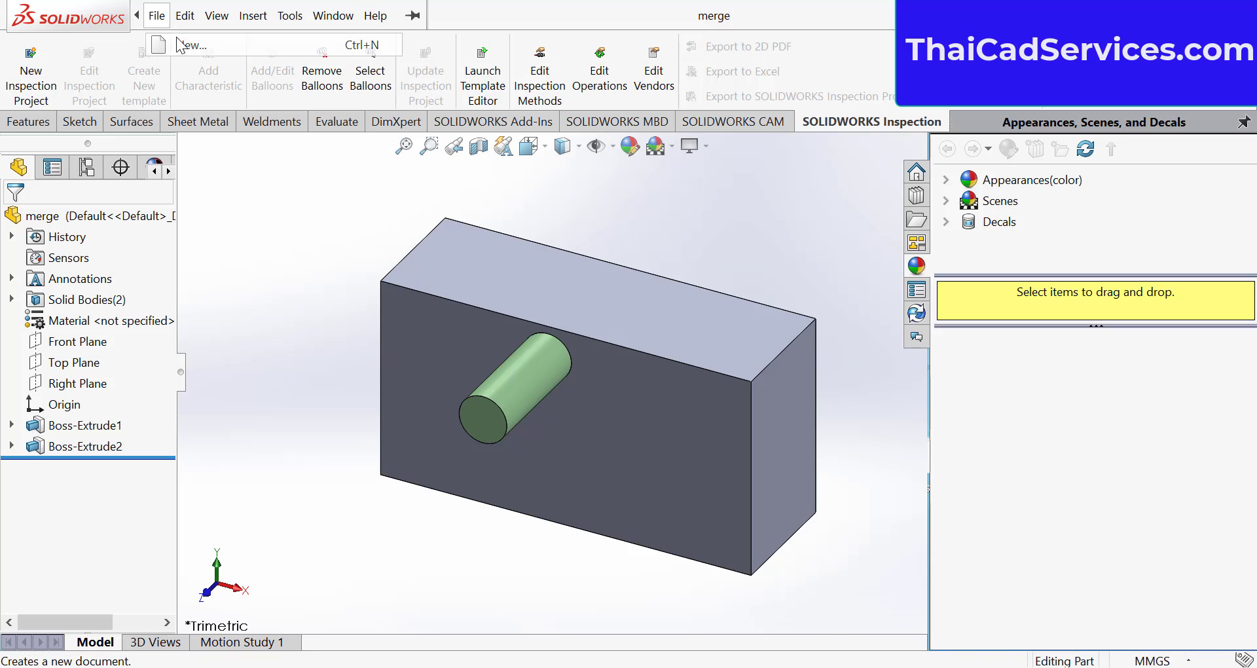
click(191, 43)
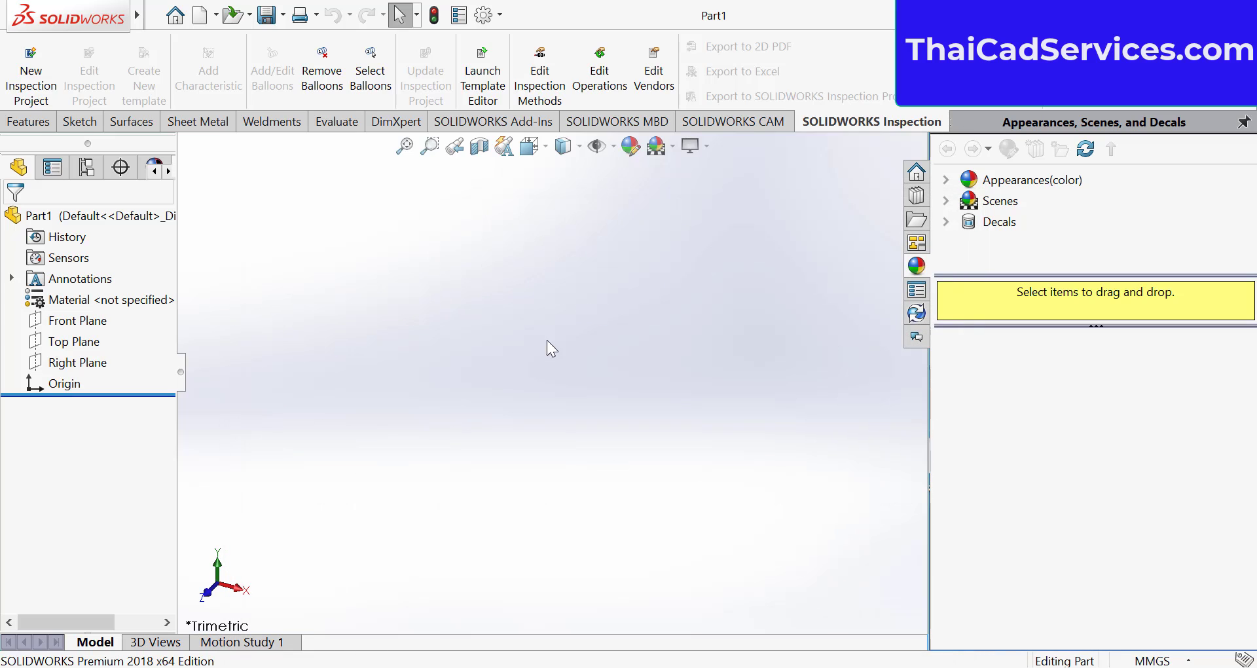
Start a sketch on the Front Plane and draw a center rectangle from the origin
click(76, 320)
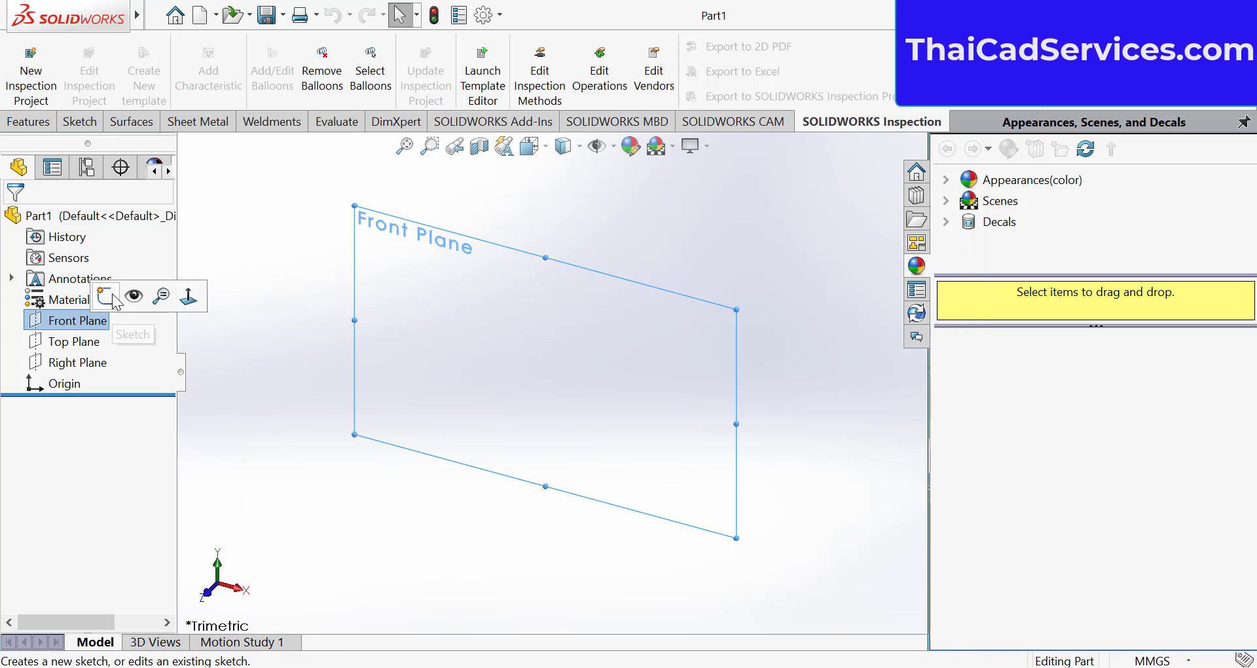
click(104, 294)
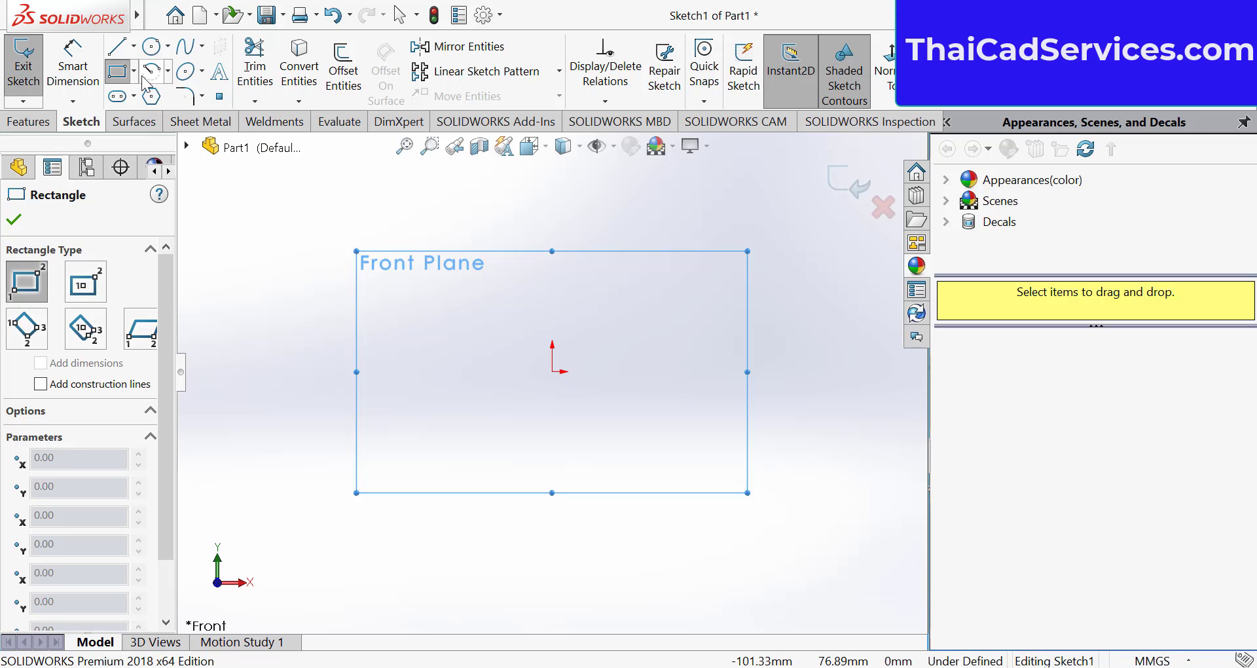
mouse_move(114, 72)
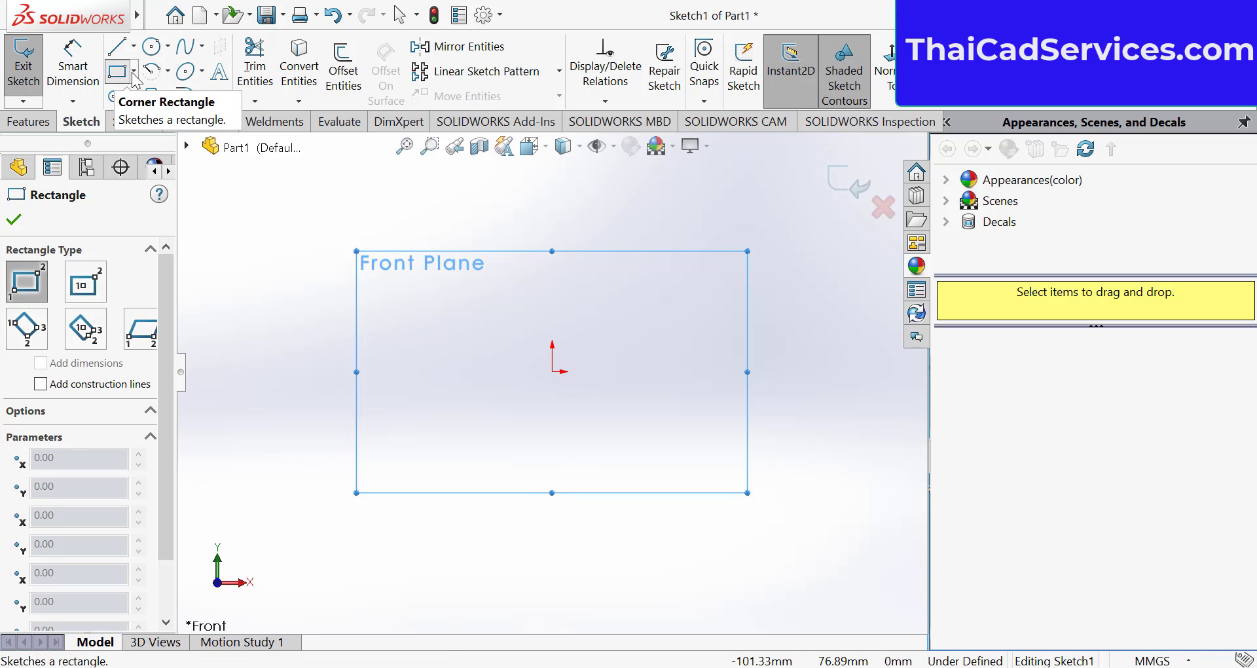
click(139, 71)
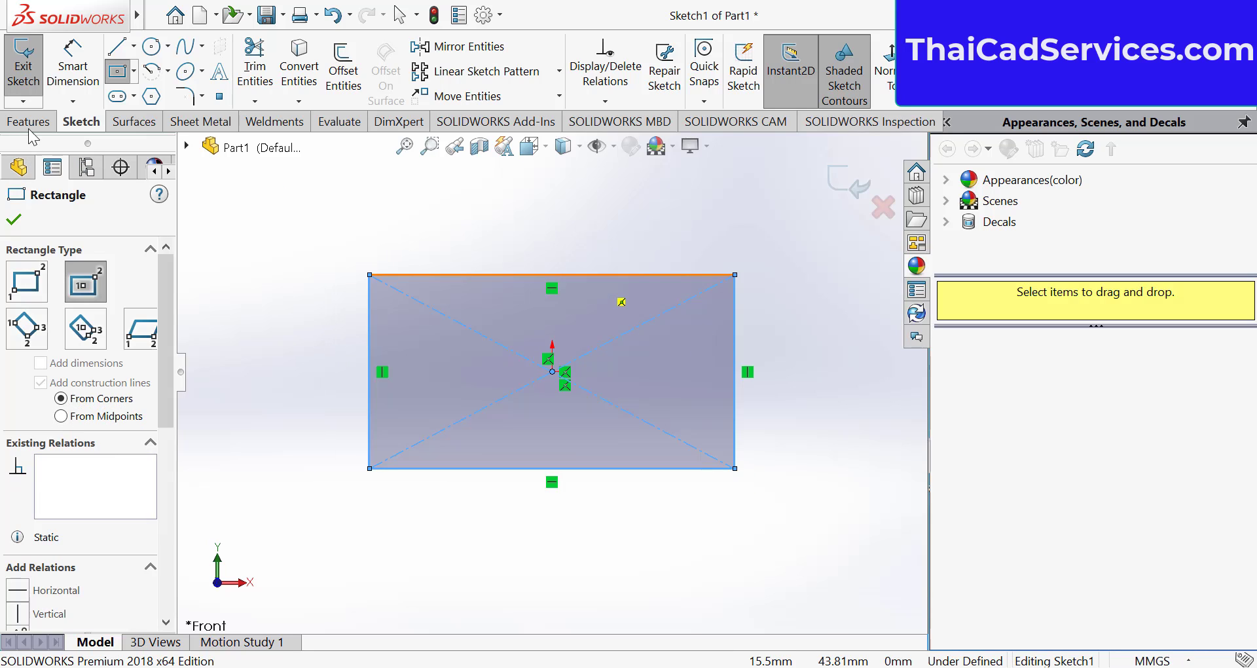
Extrude the centred rectangle 20 mm Blind as Boss-Extrude1
click(28, 121)
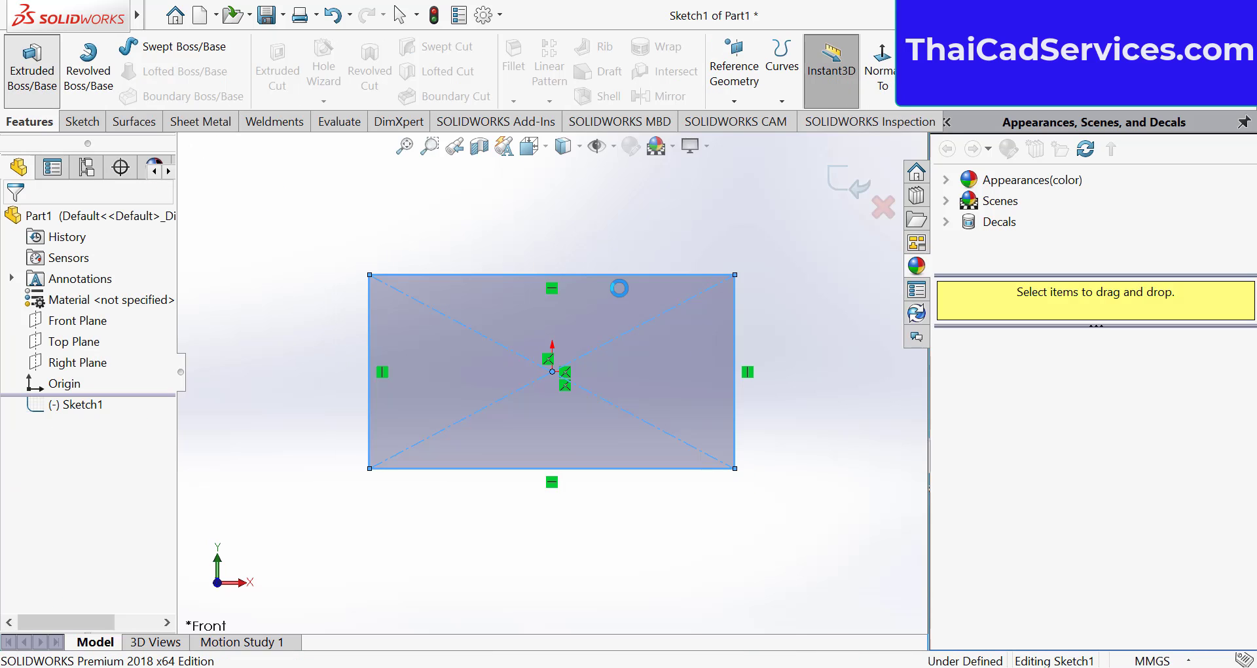
click(31, 71)
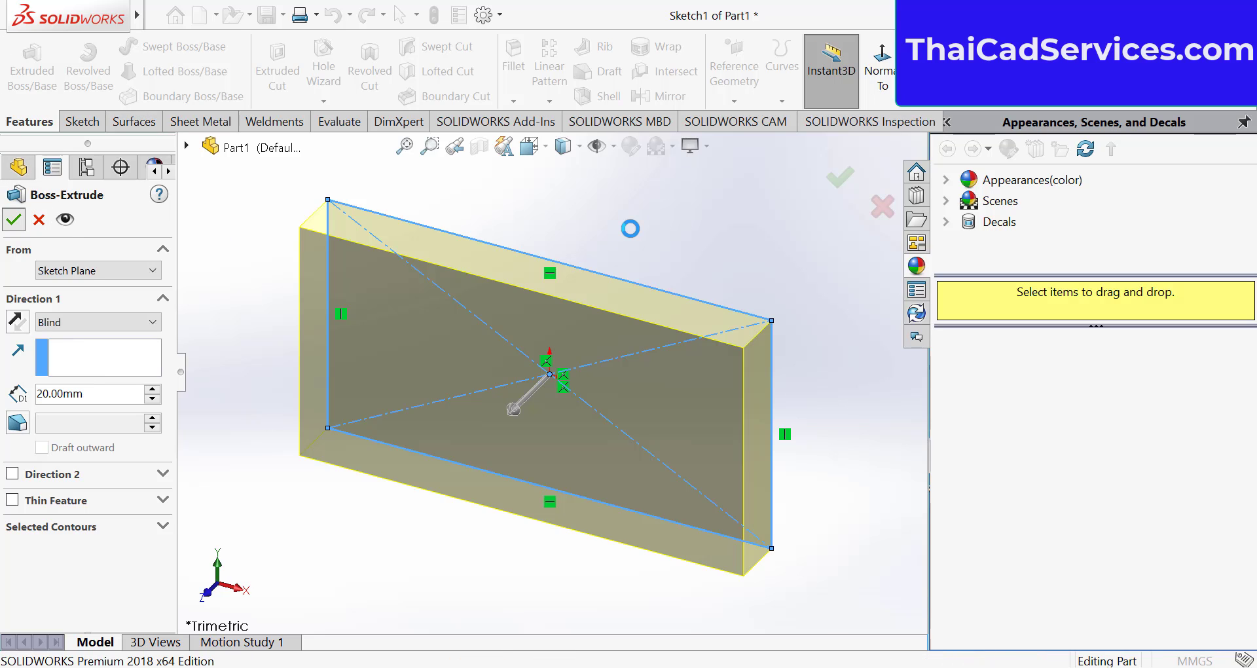
click(12, 218)
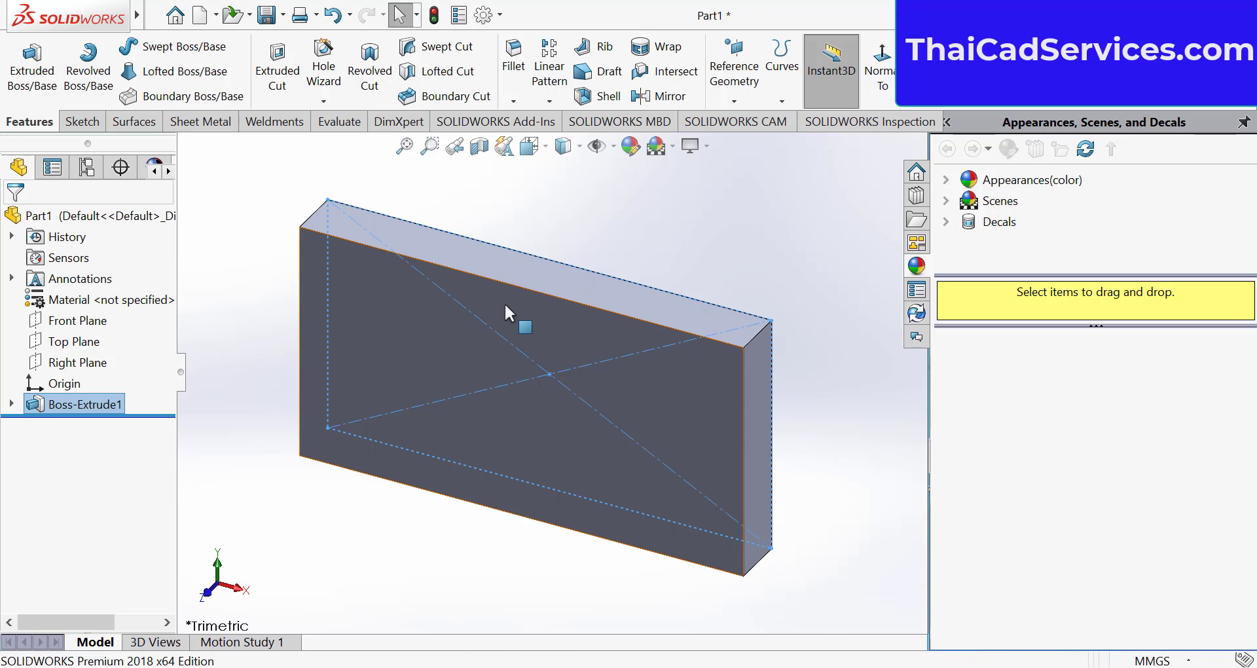
Draw a circle upper-left of the origin on the block's front face
click(513, 313)
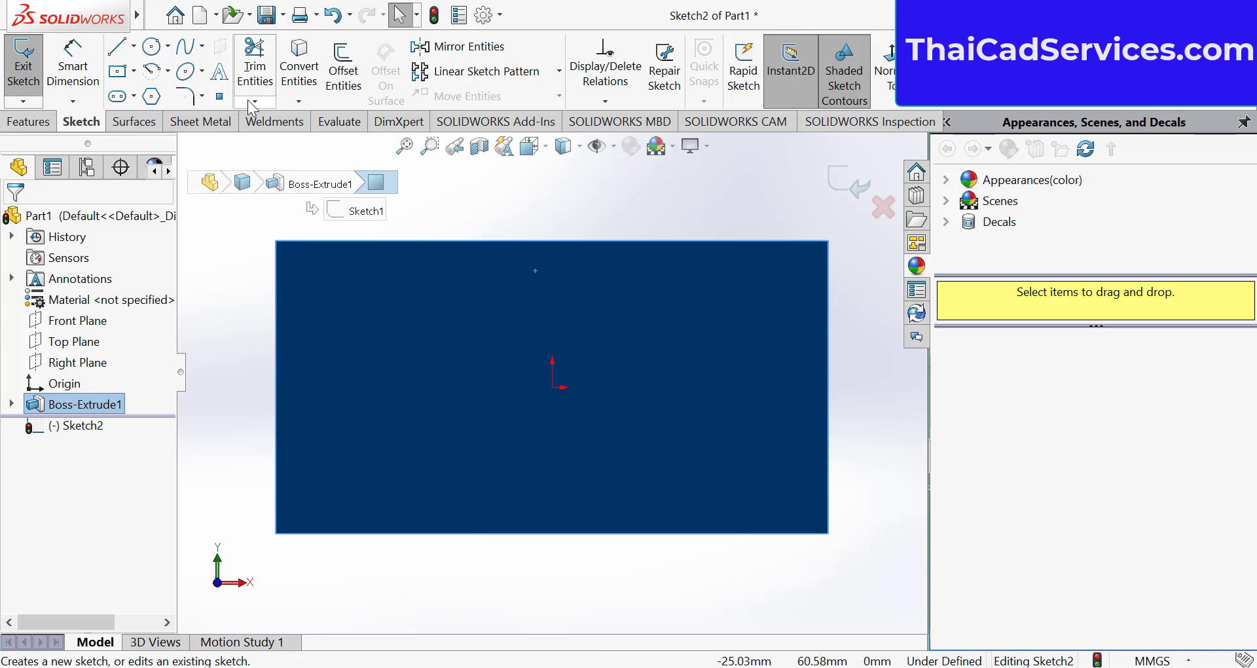
click(148, 46)
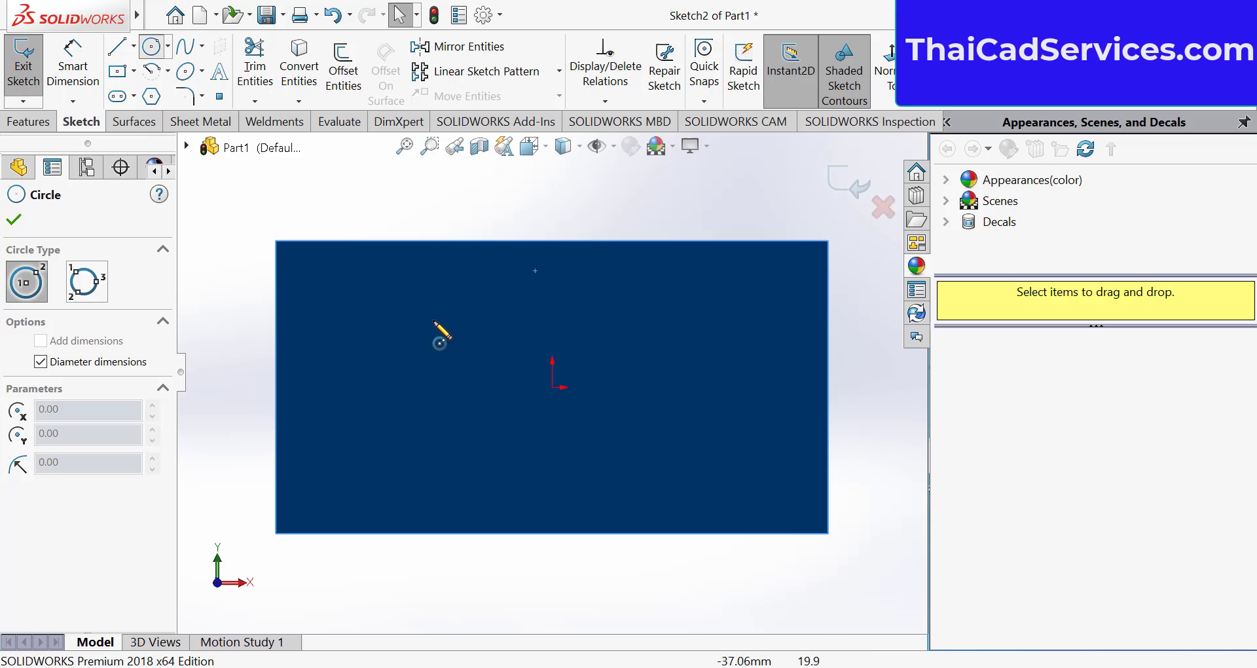
drag(440, 340, 483, 375)
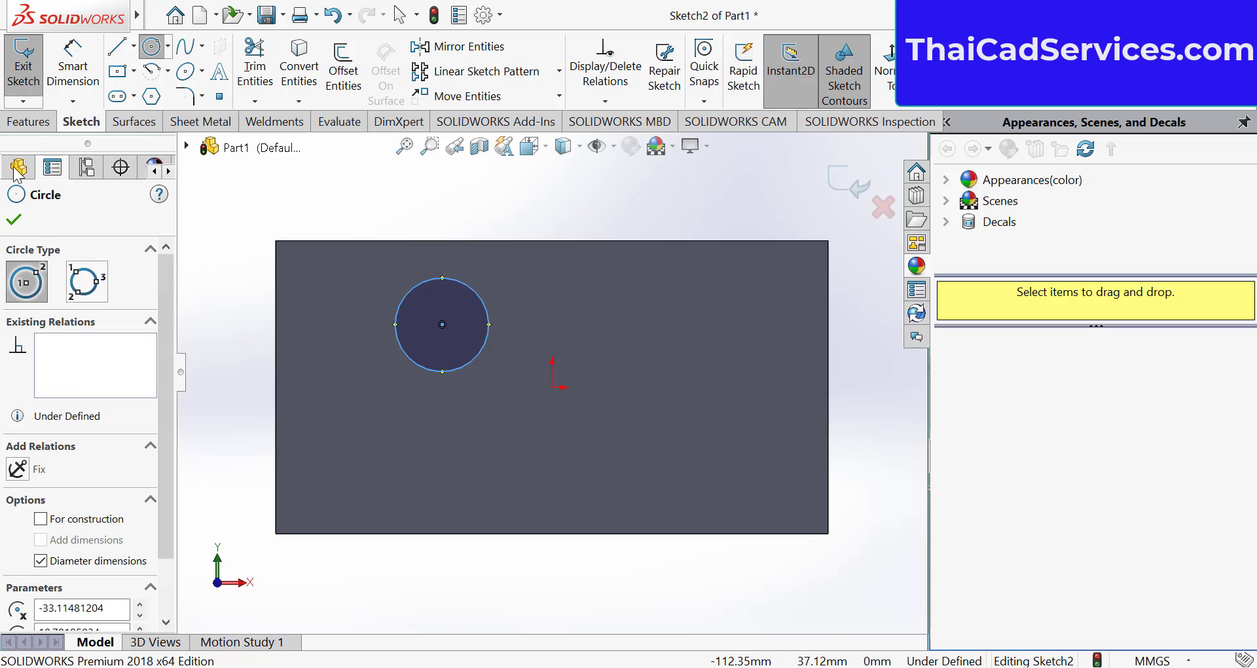
click(28, 121)
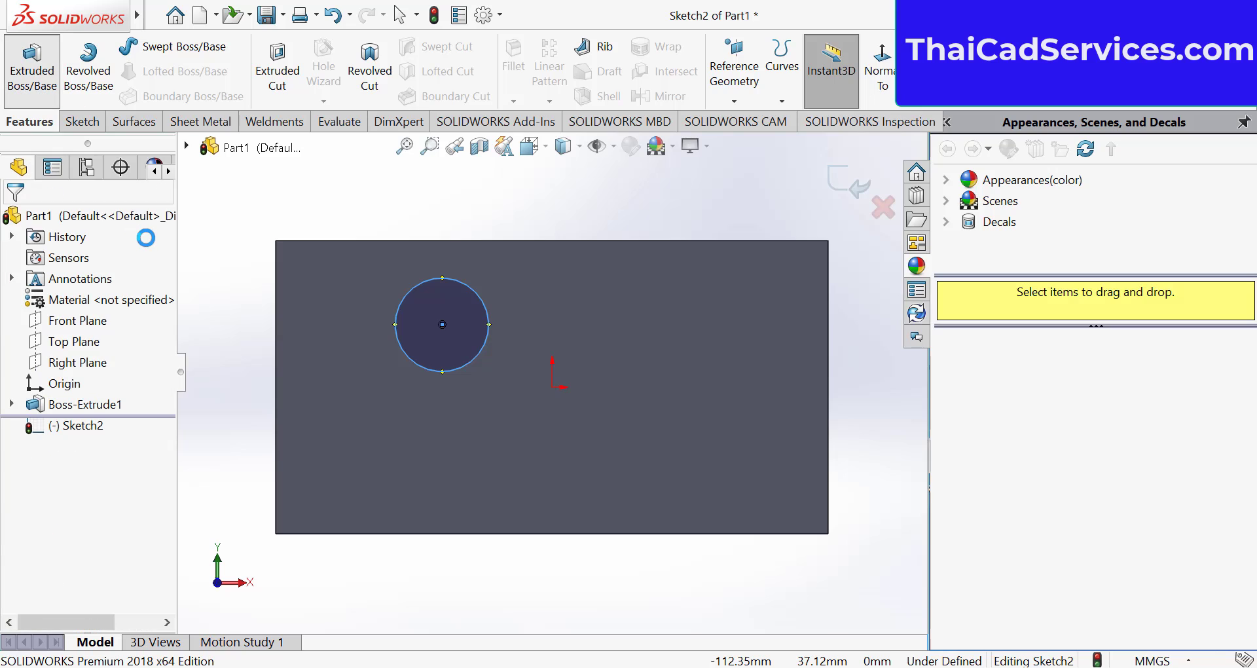
Extrude the circle 20 mm Blind into a cylinder and select it
click(31, 64)
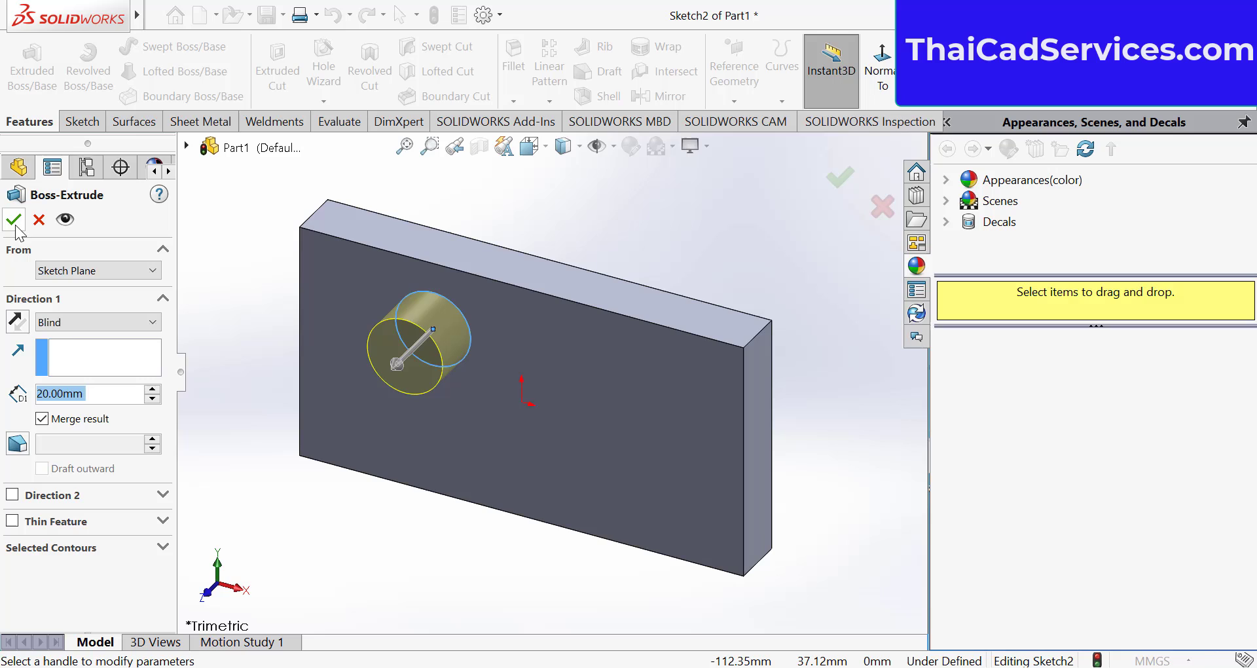
click(13, 219)
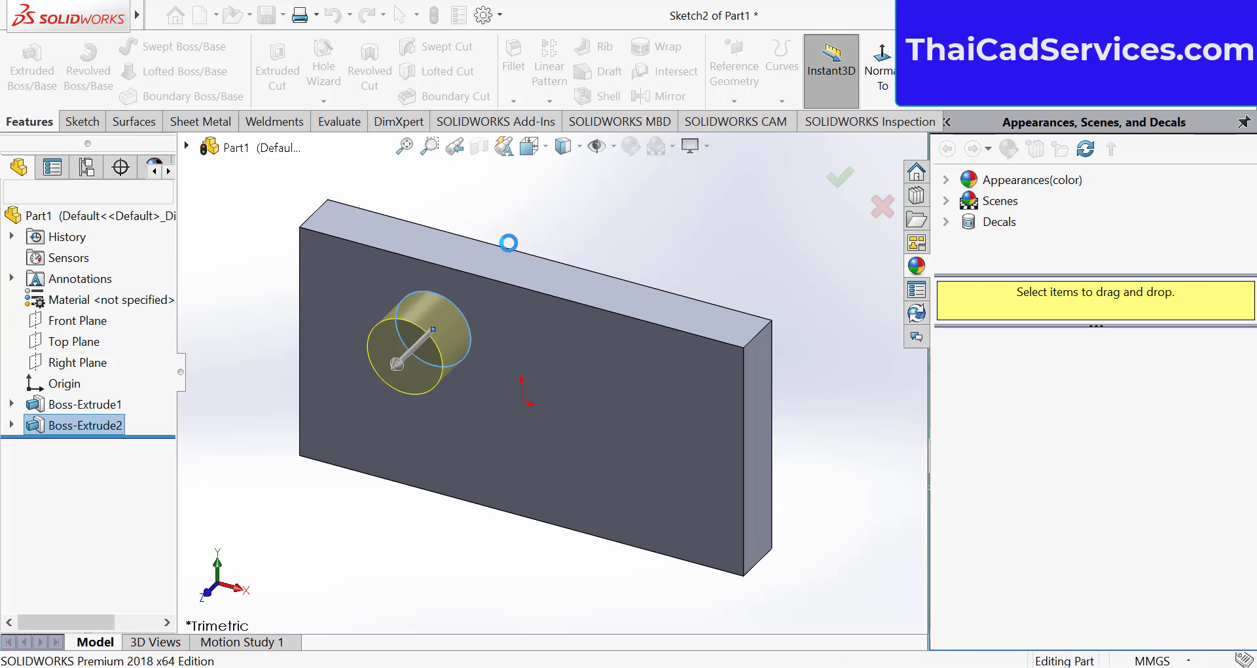
click(839, 178)
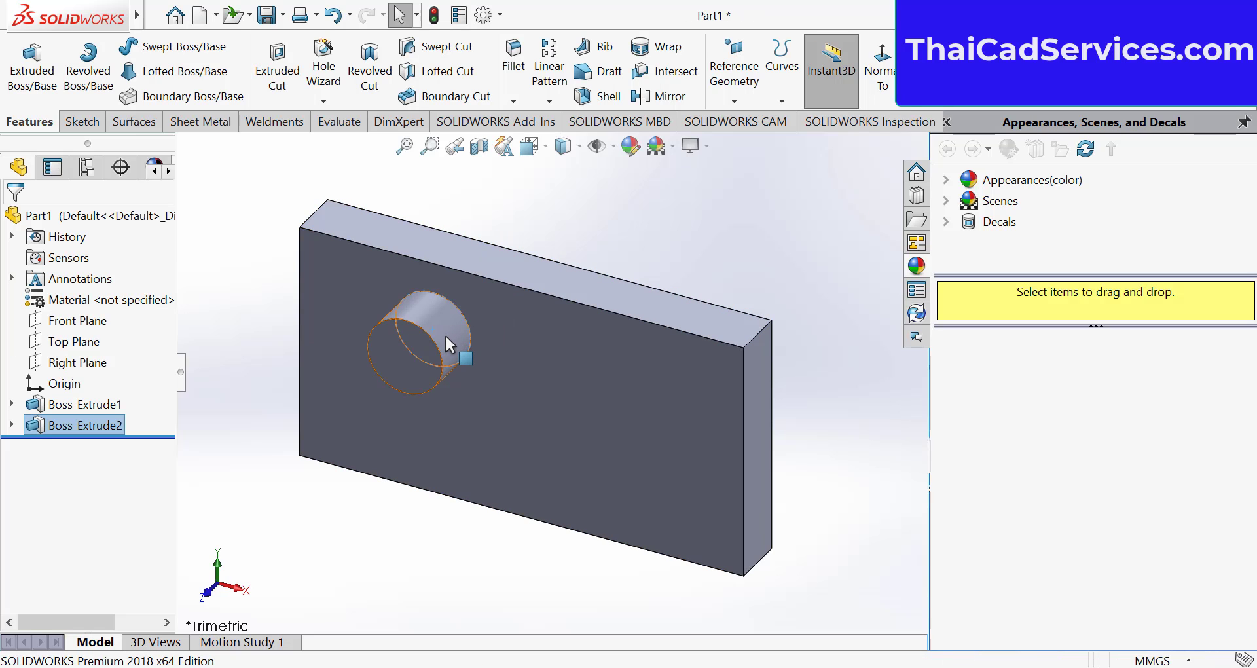
mouse_move(449, 343)
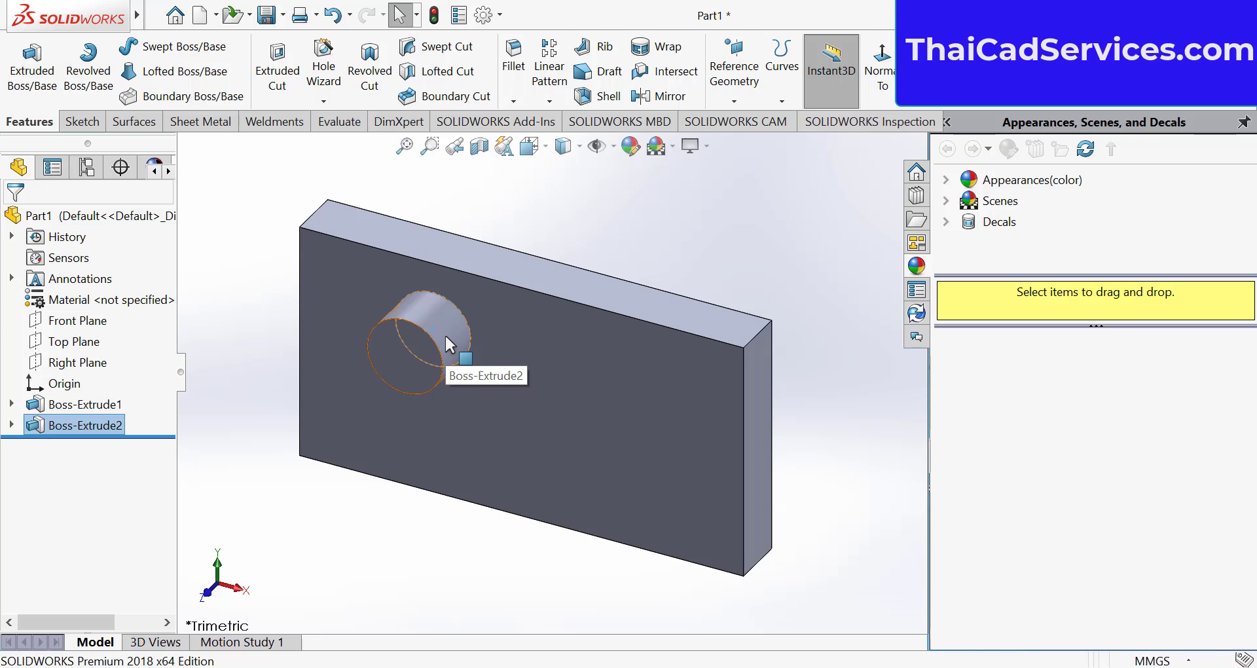
right_click(447, 343)
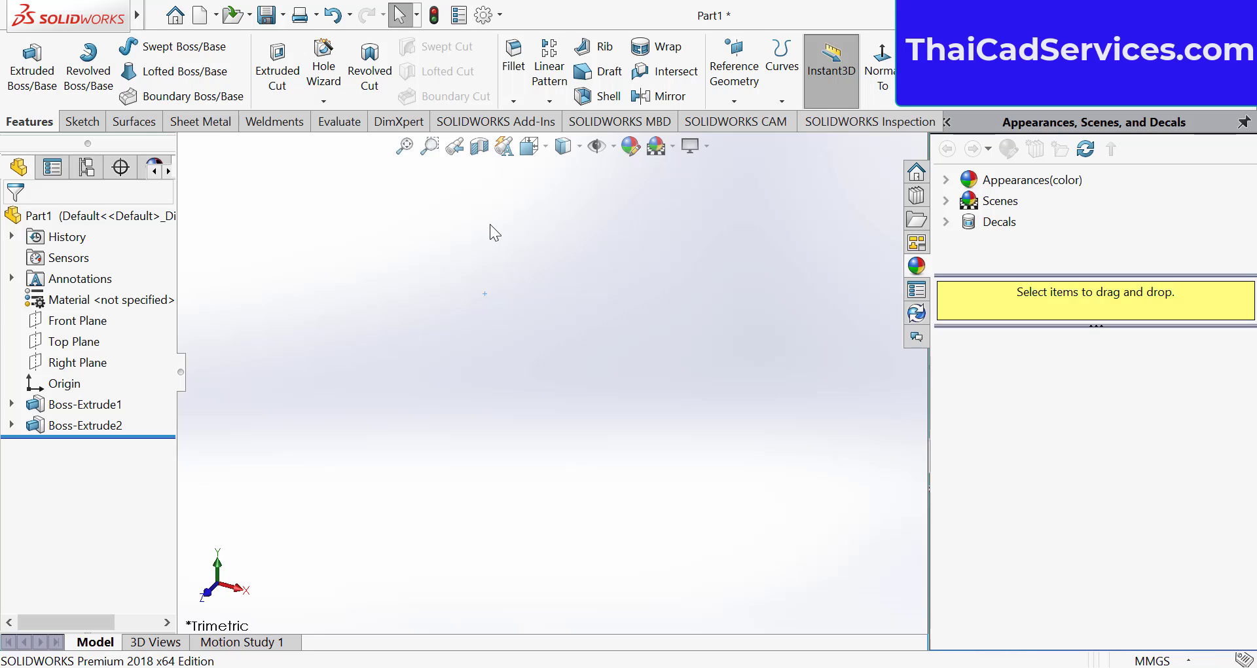
Show the hidden bodies again from Boss-Extrude2 in the FeatureManager tree
click(83, 424)
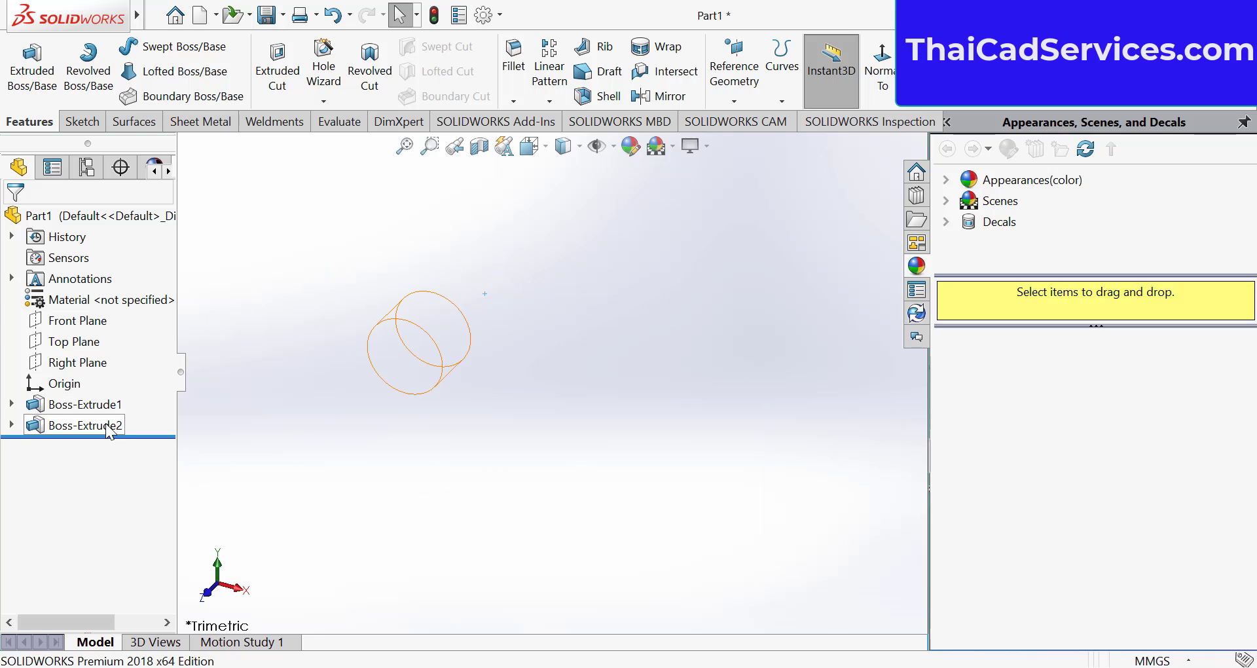
click(85, 424)
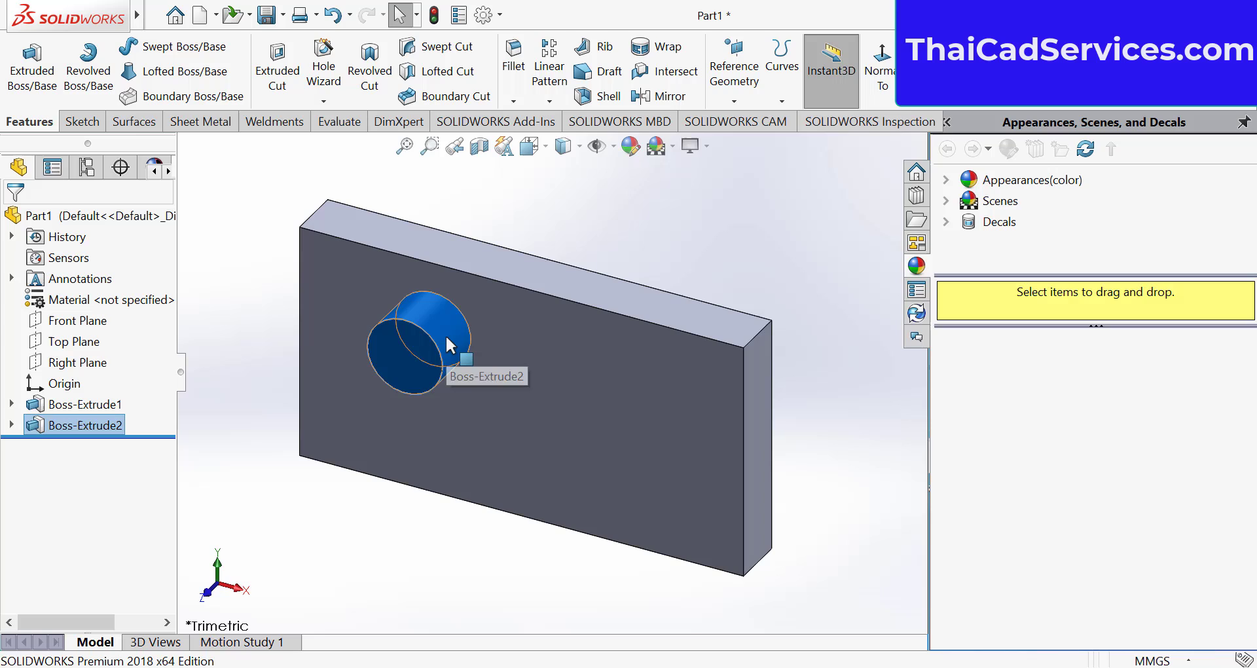
mouse_move(440, 369)
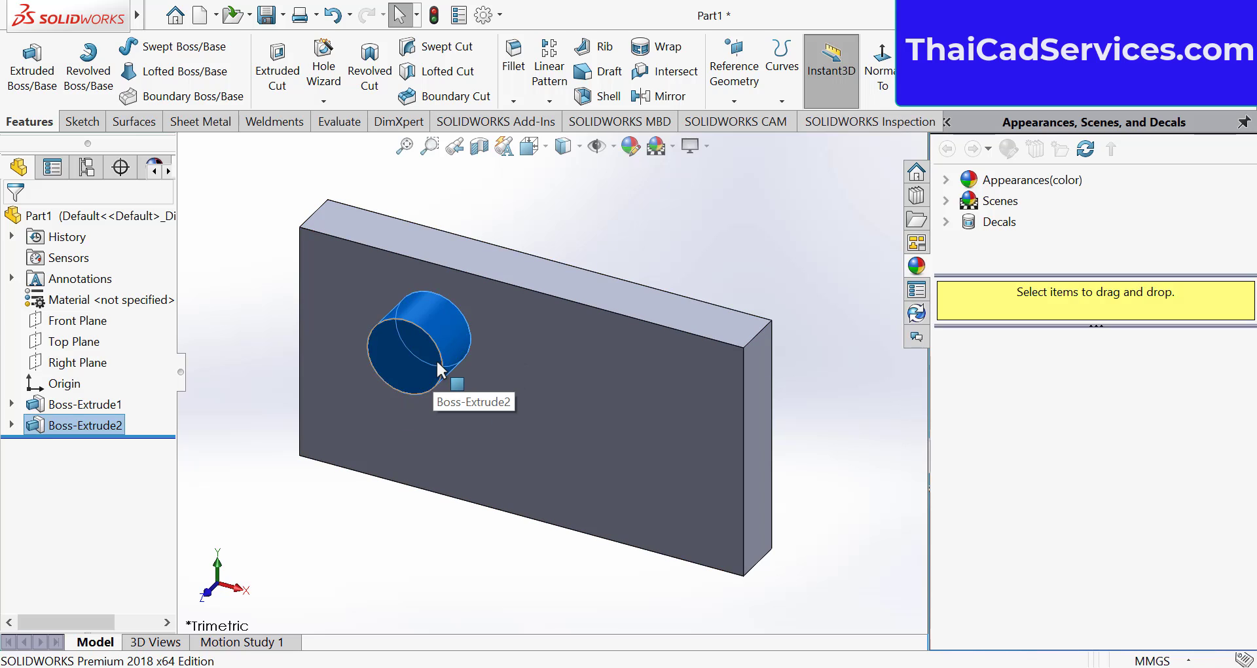
mouse_move(118, 361)
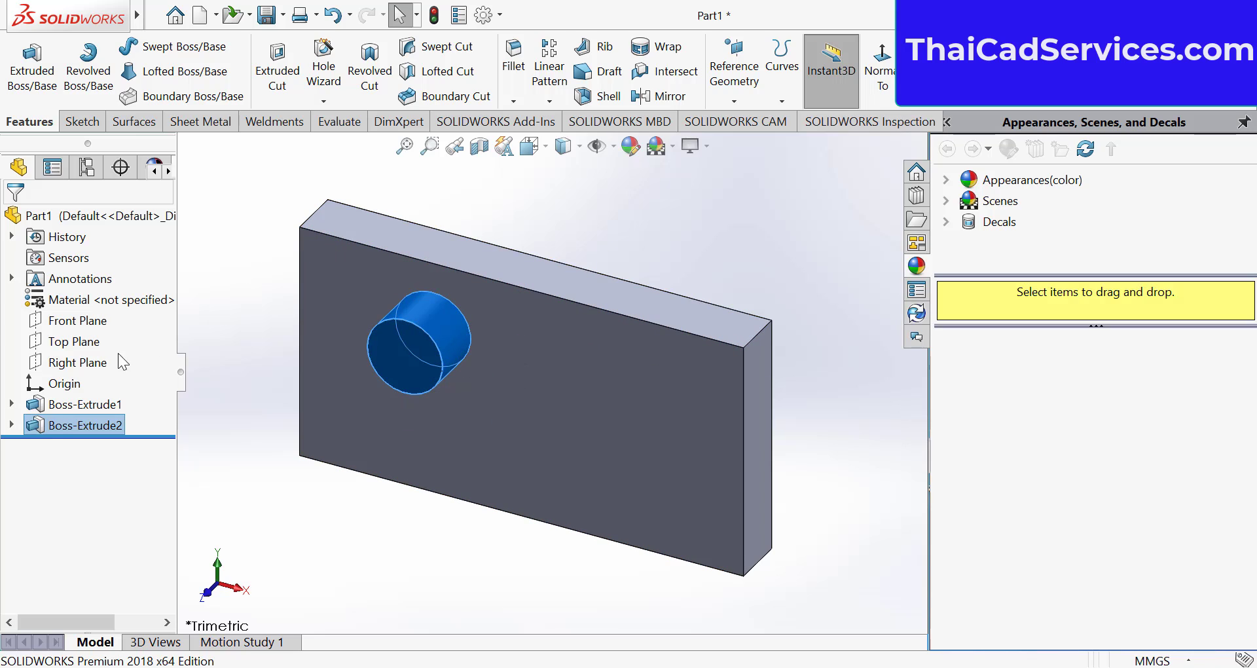
right_click(85, 424)
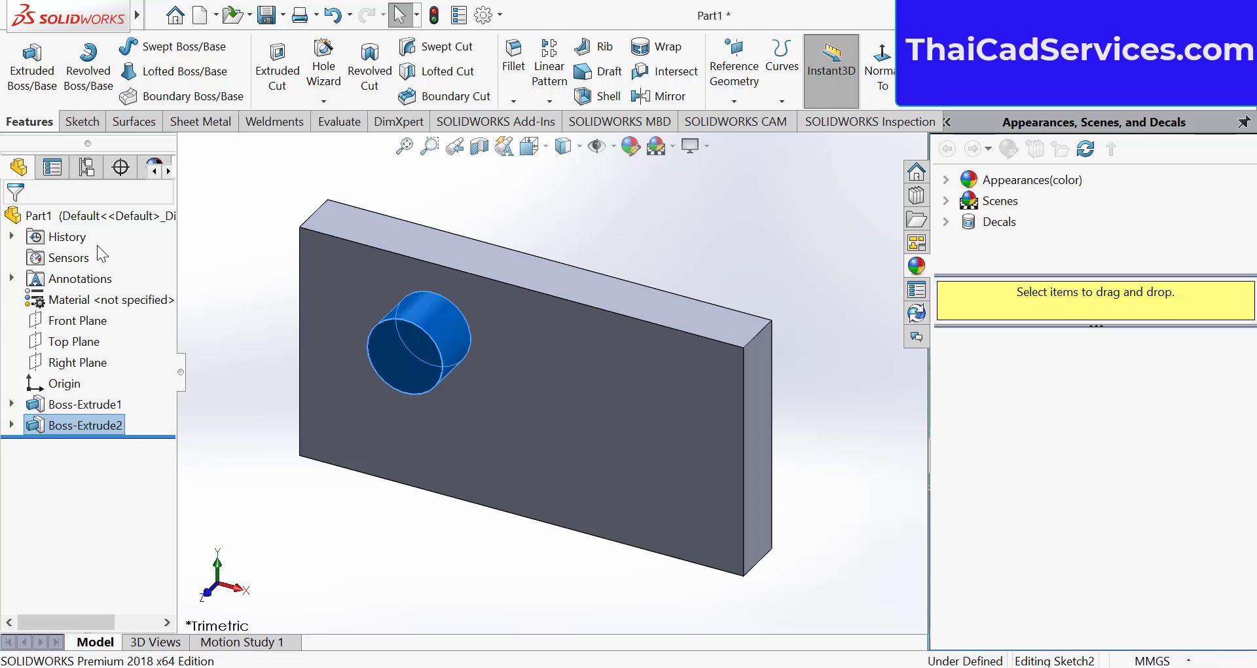
Edit Boss-Extrude2 and uncheck Merge result so the cylinder stays separate
double_click(85, 424)
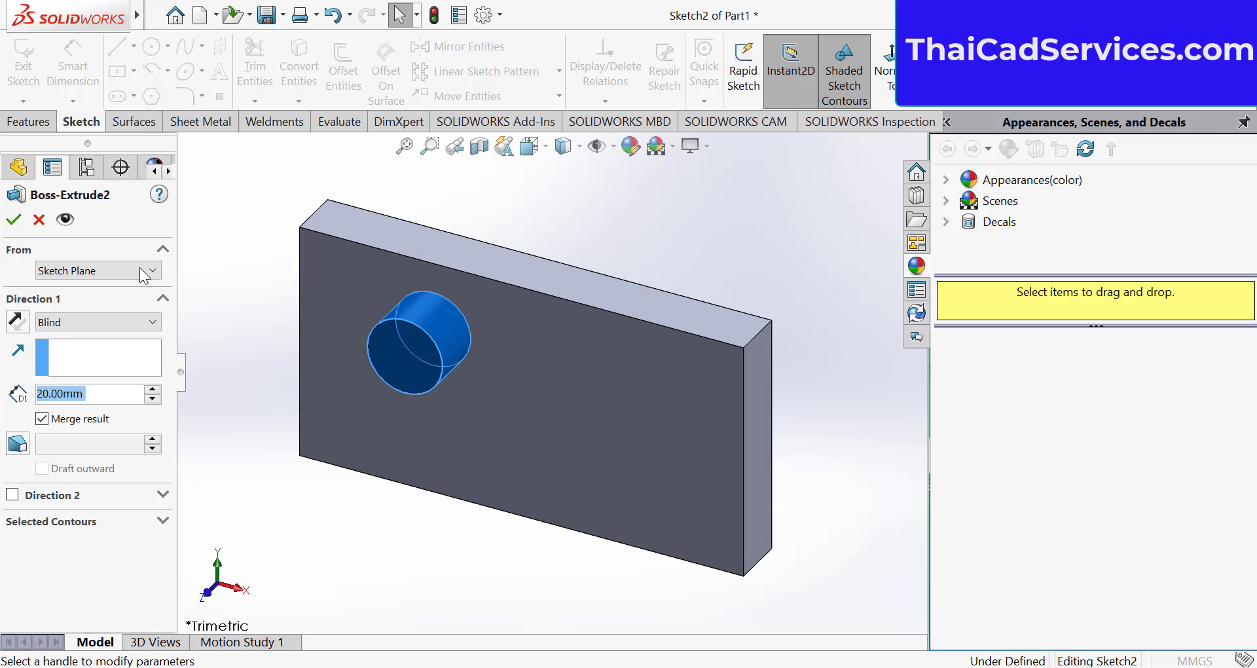
click(41, 418)
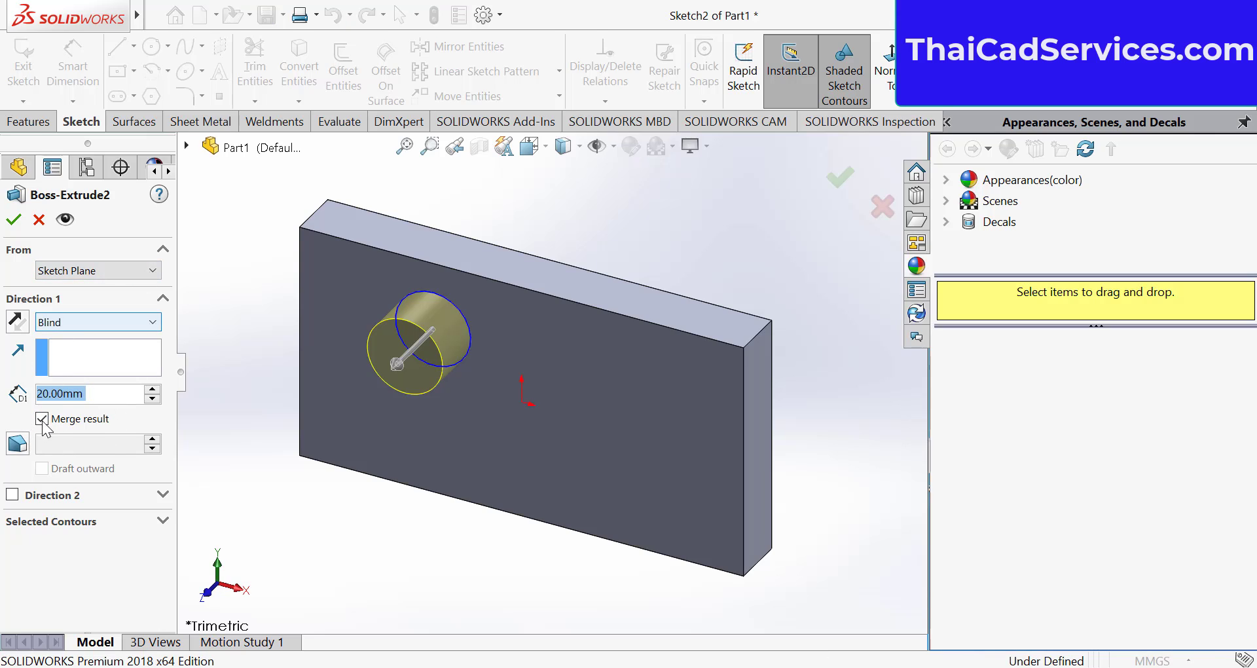
click(42, 418)
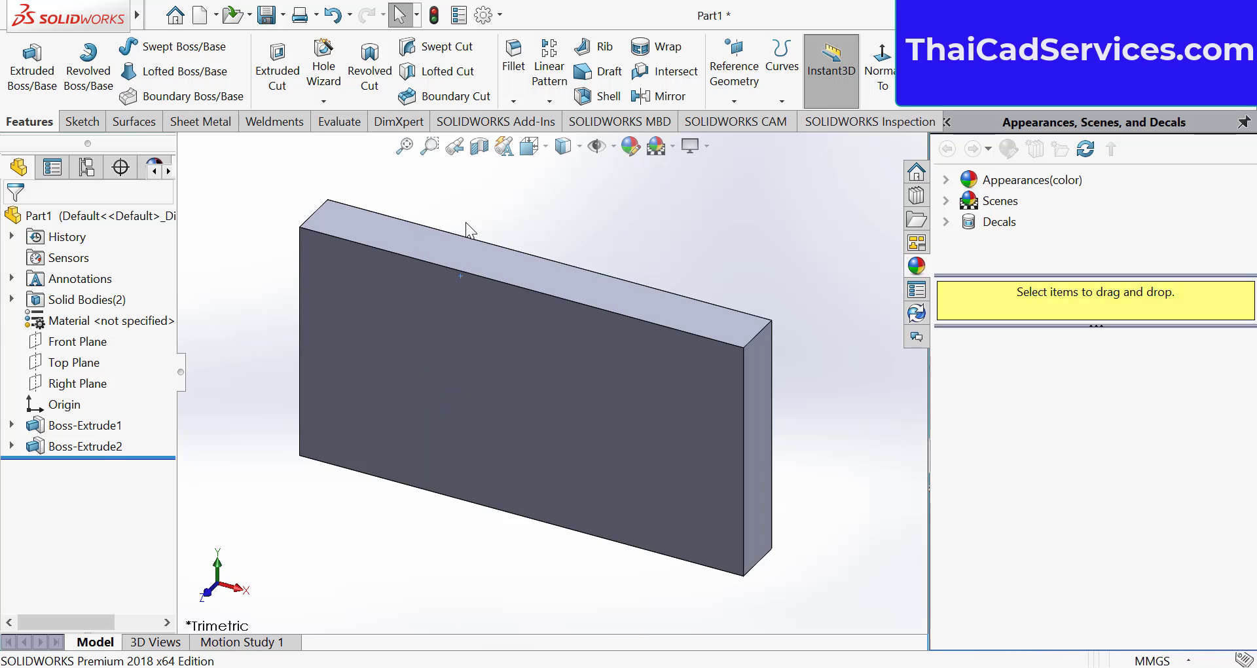
mouse_move(228, 381)
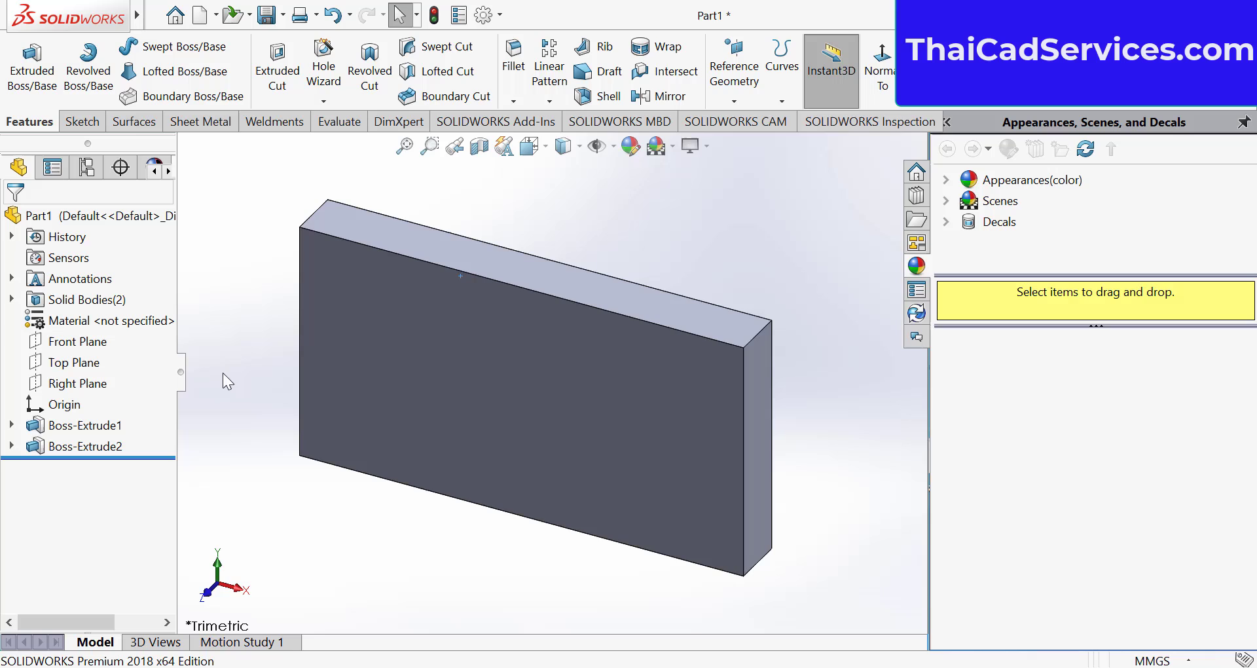
Select the cylinder boss face and bring up its context toolbar for appearances
right_click(83, 446)
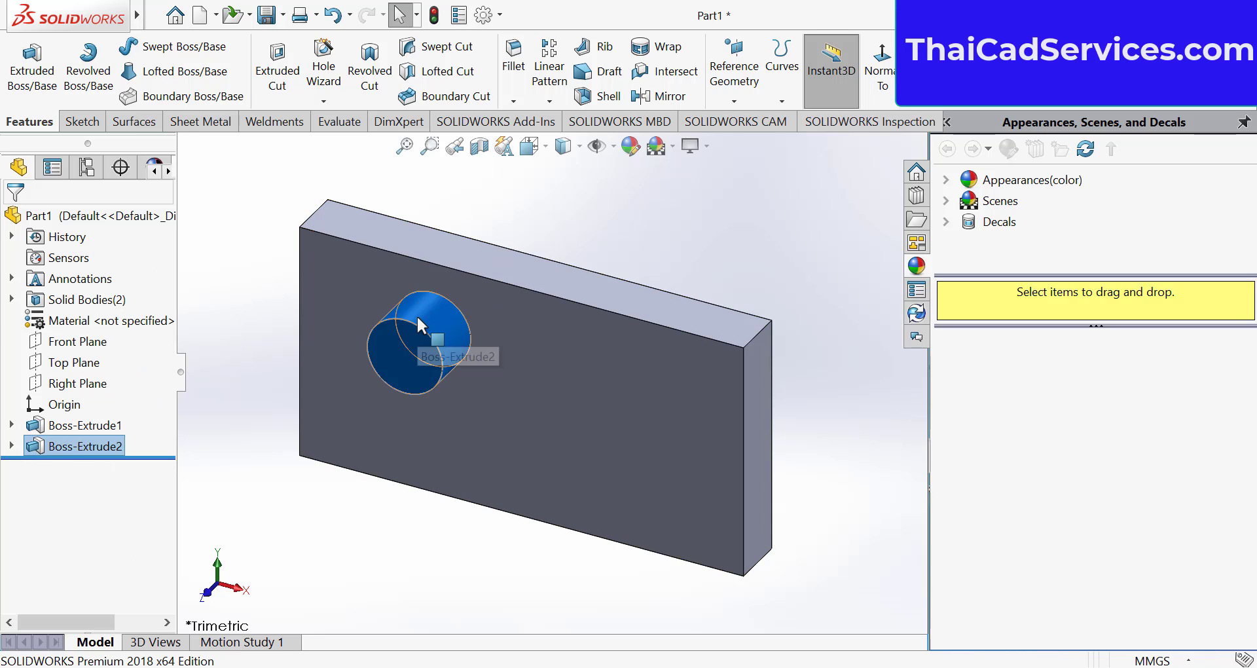
right_click(421, 325)
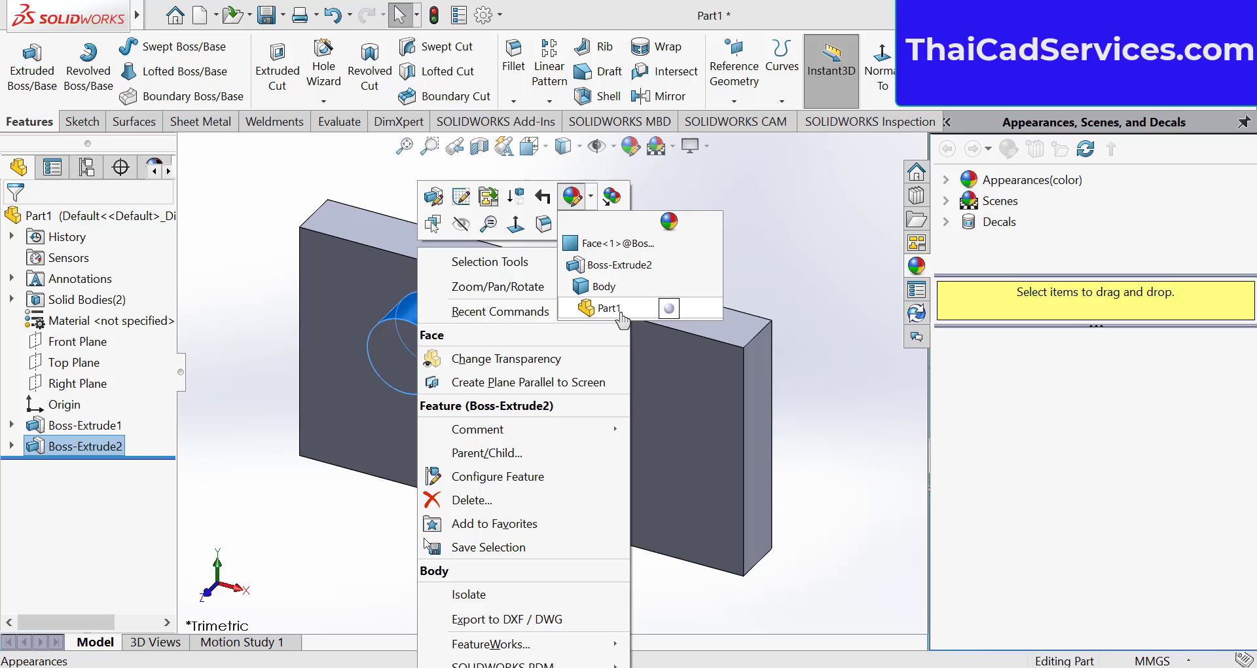
mouse_move(610, 286)
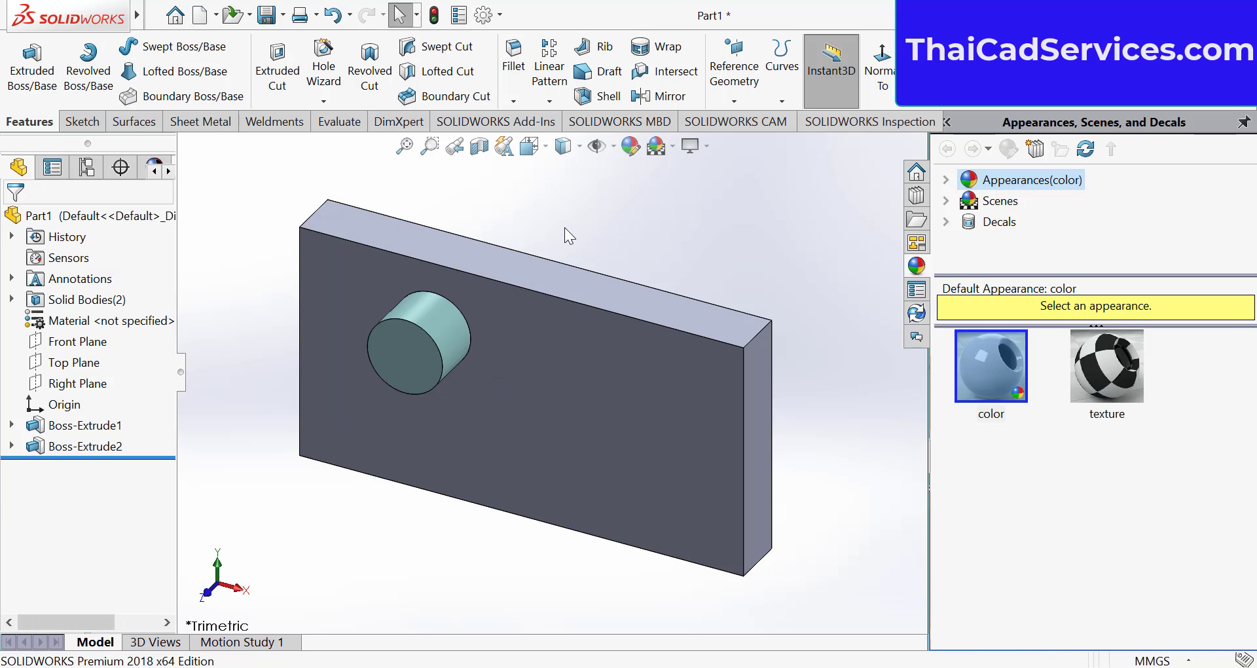
click(425, 329)
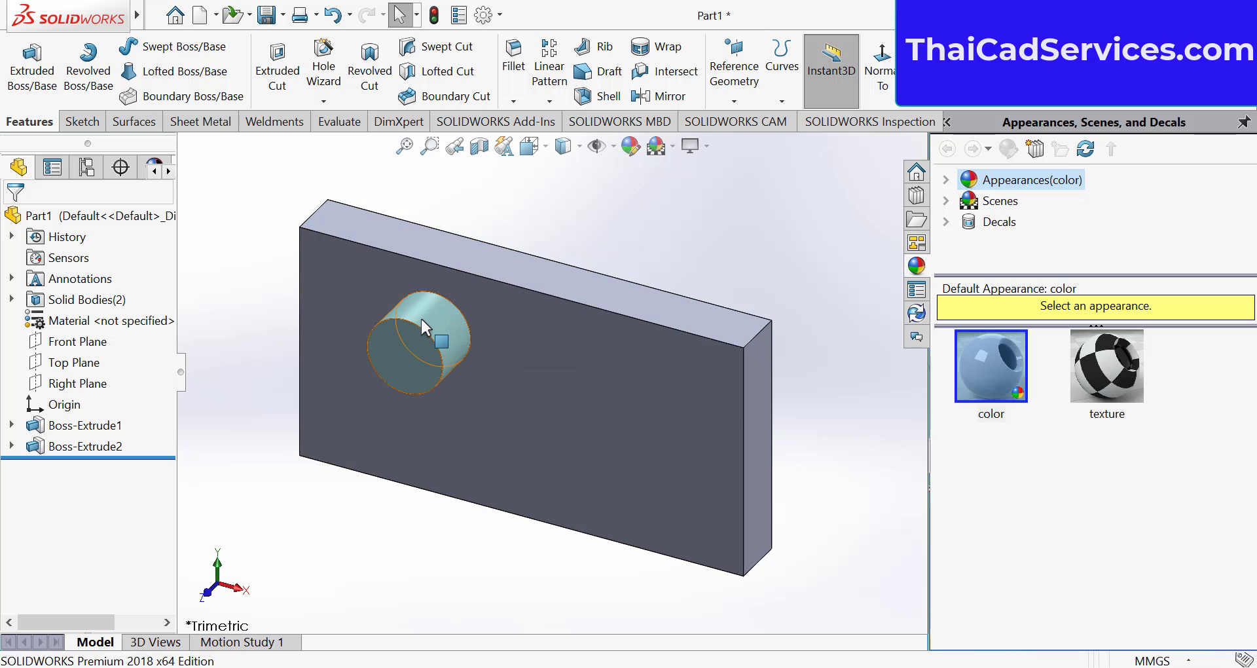
mouse_move(424, 328)
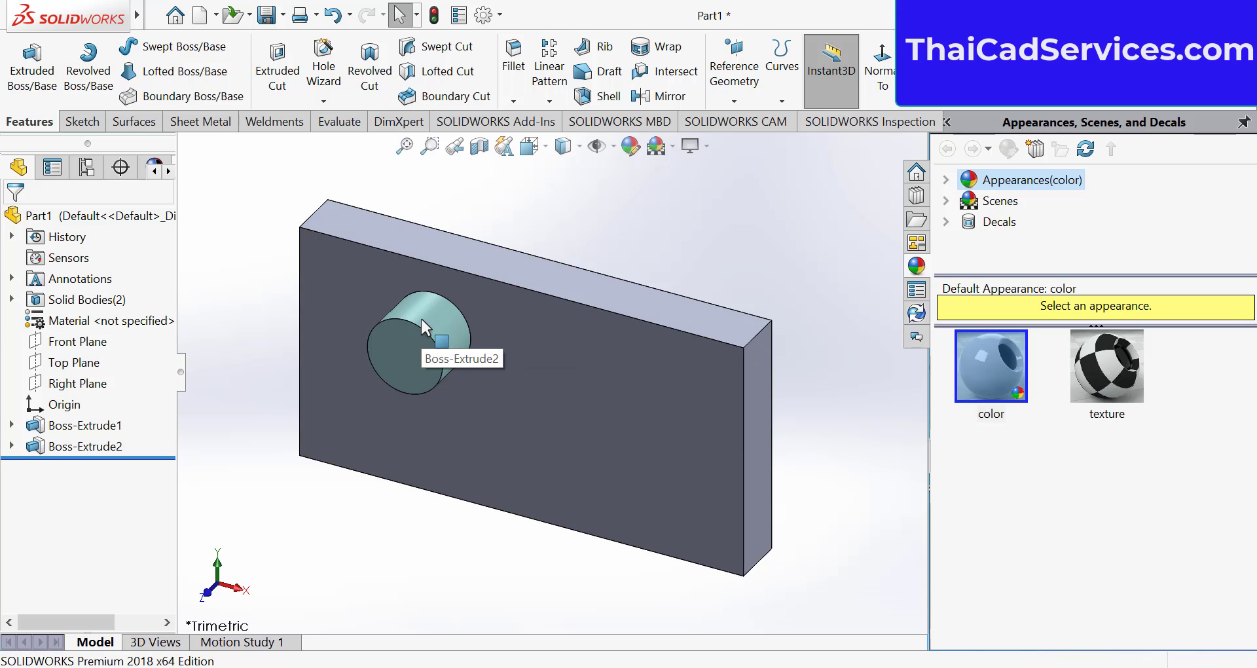
click(425, 328)
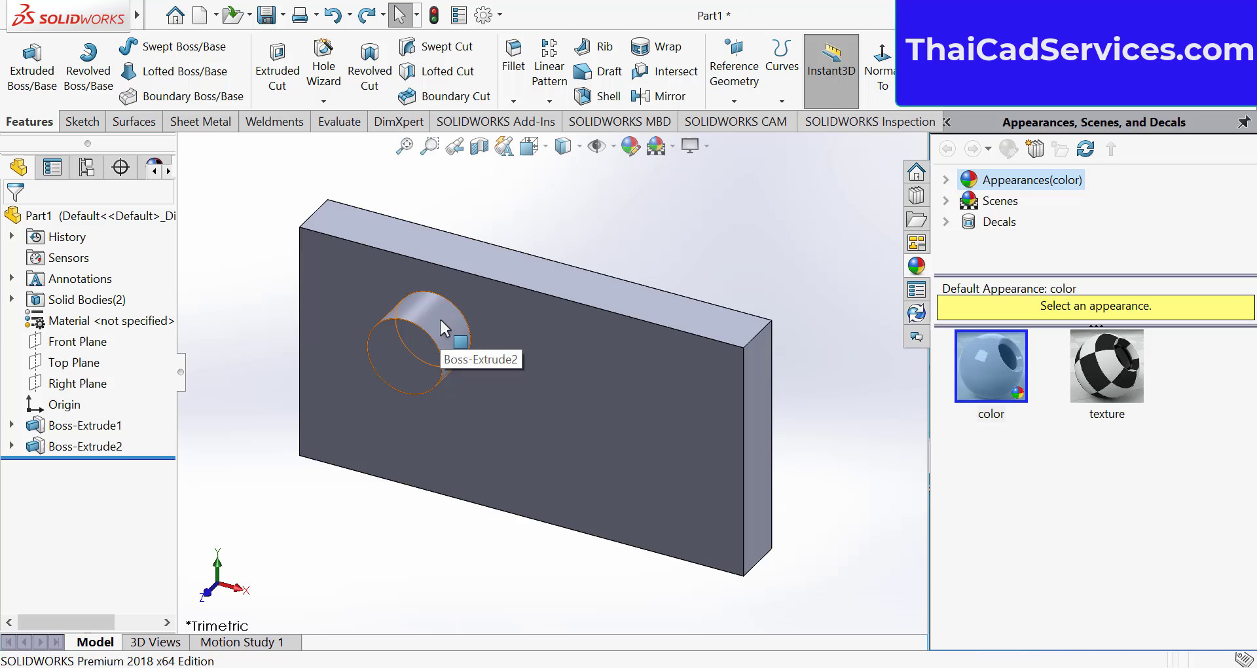
right_click(445, 328)
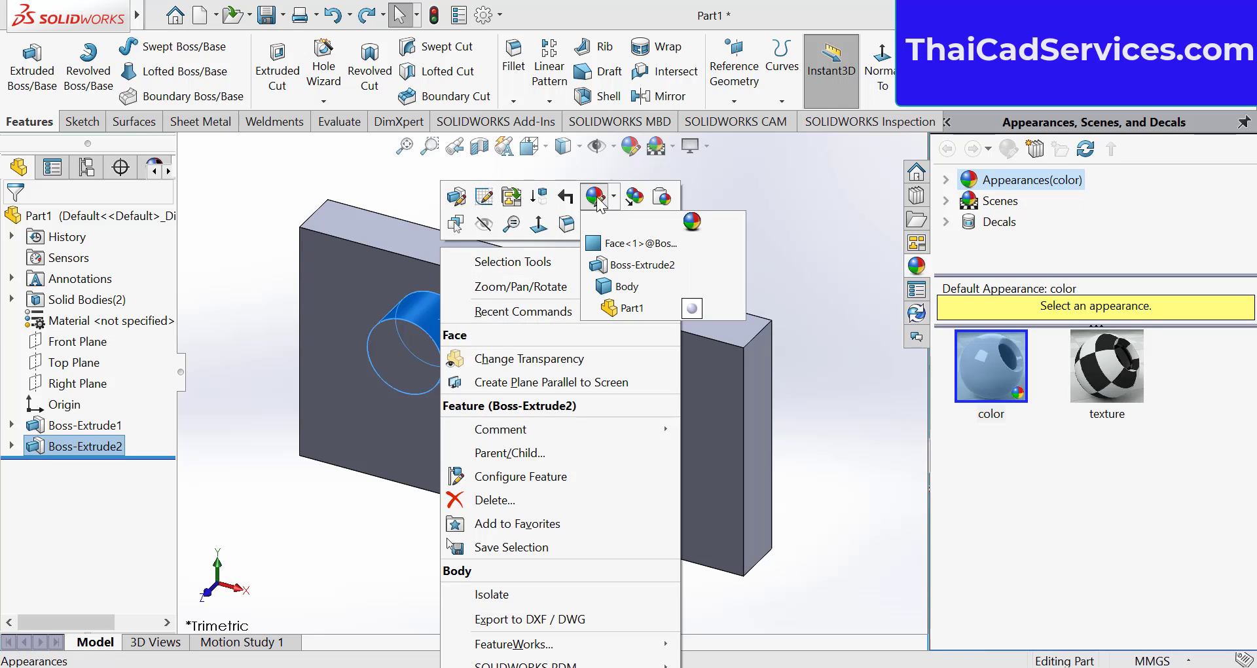
mouse_move(636, 308)
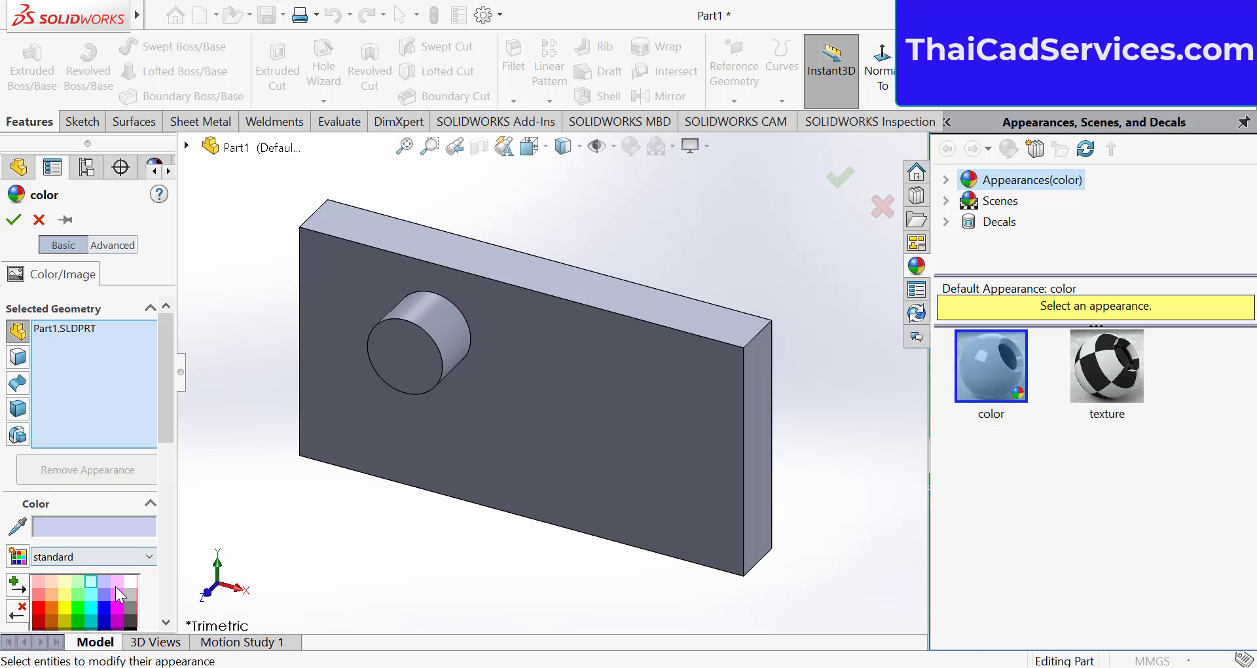
click(118, 581)
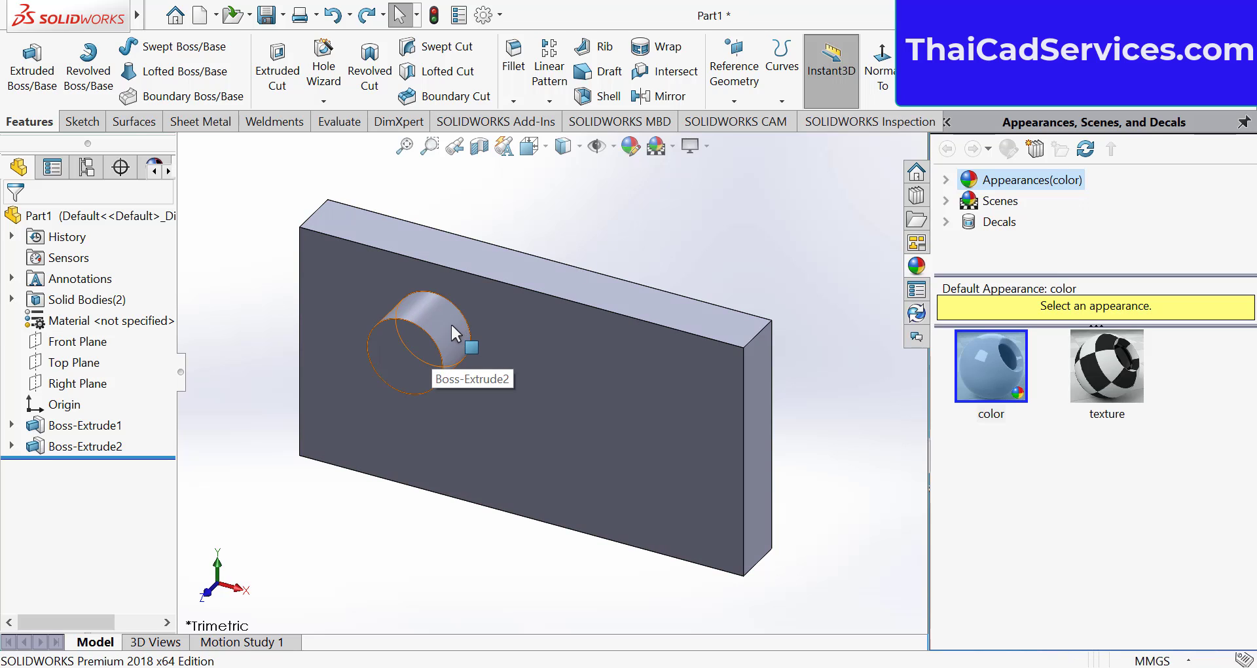
Open Appearances for the boss body and apply a green colour
right_click(445, 321)
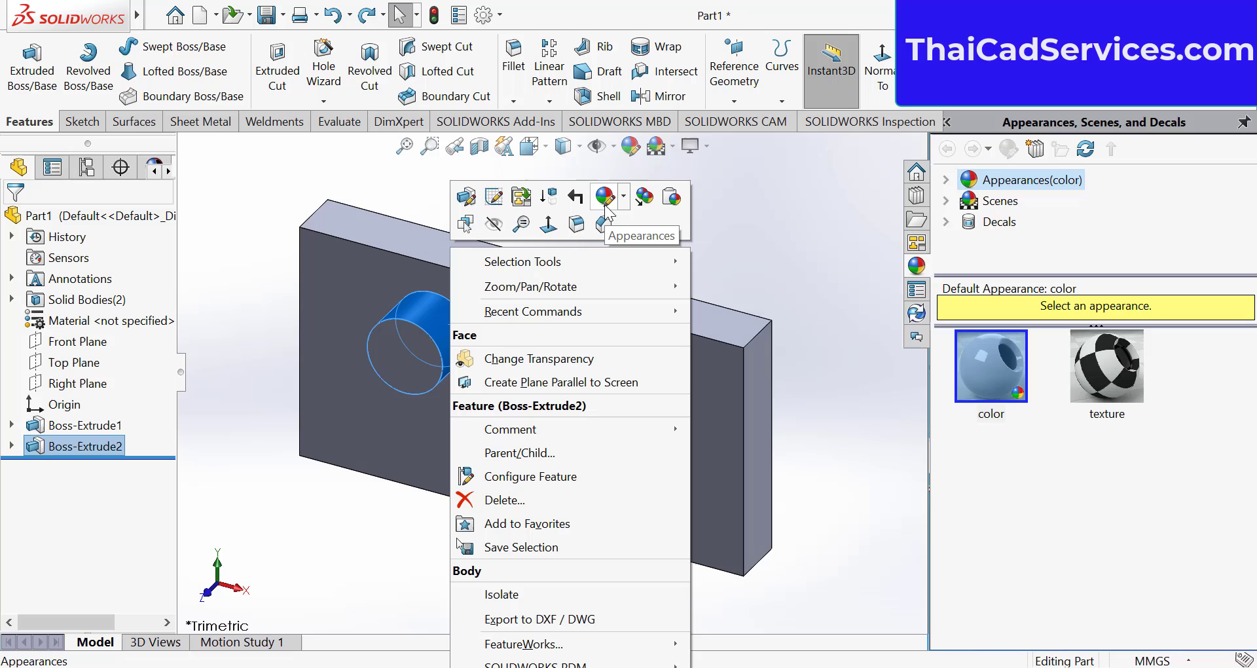
click(607, 195)
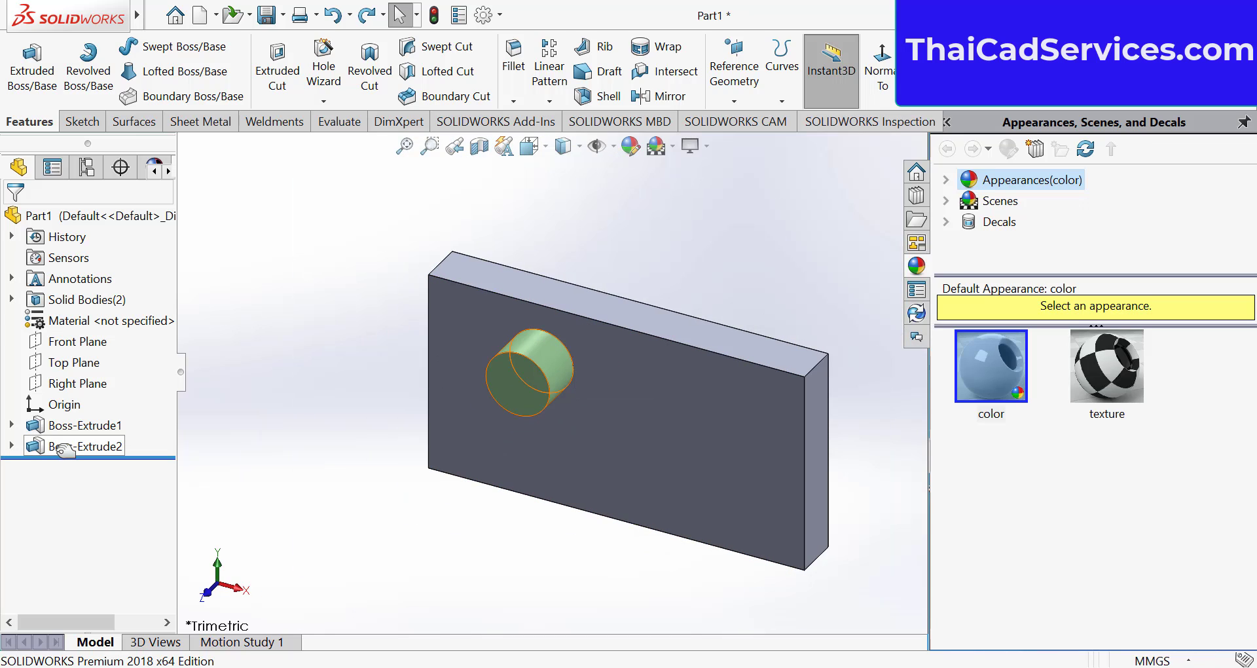
Reconfirm Boss-Extrude2 with Merge result unchecked, rebuilding the green cylinder
right_click(89, 446)
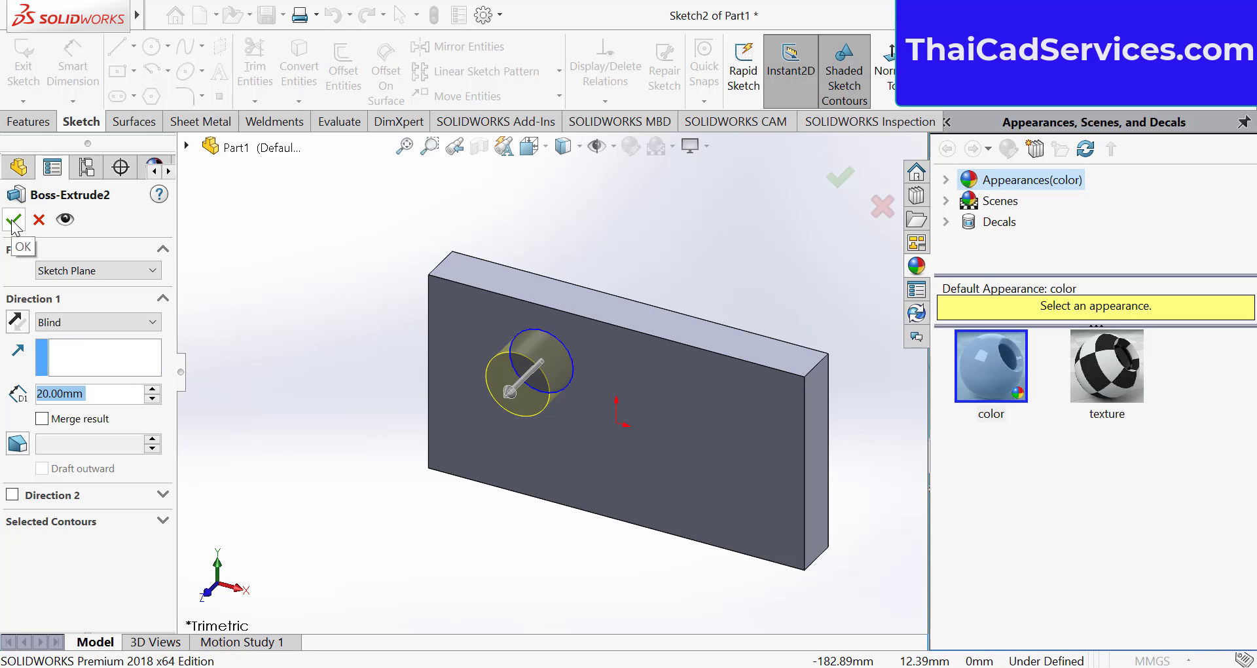
click(13, 219)
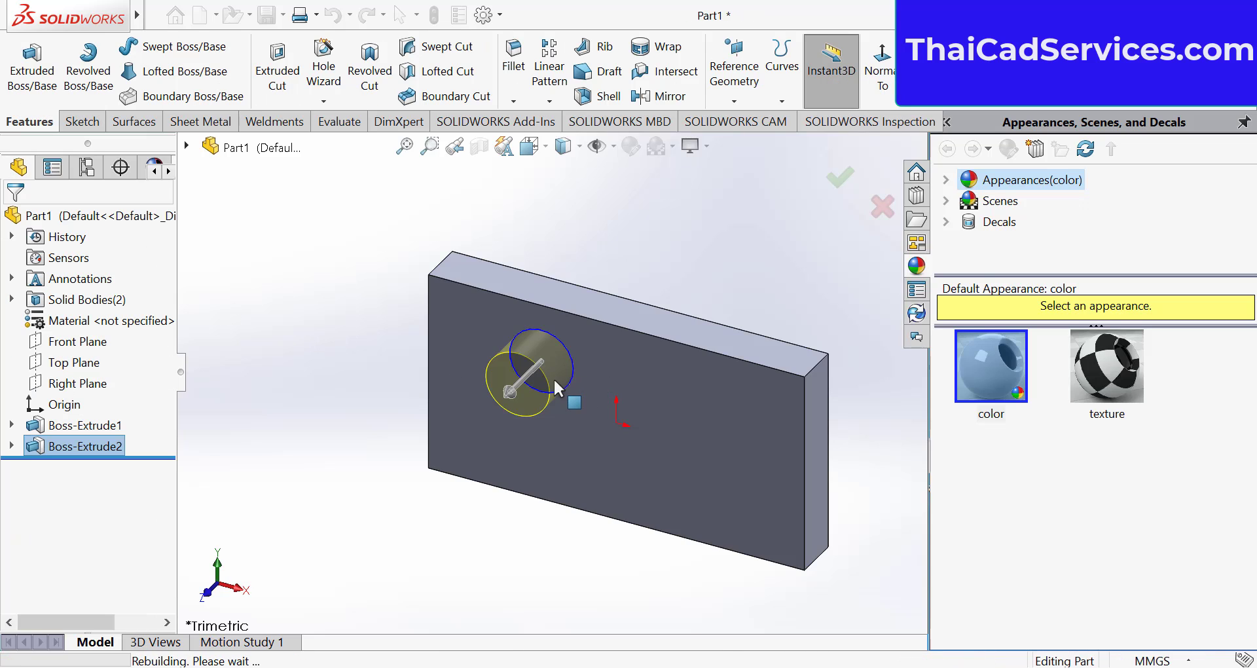
right_click(529, 373)
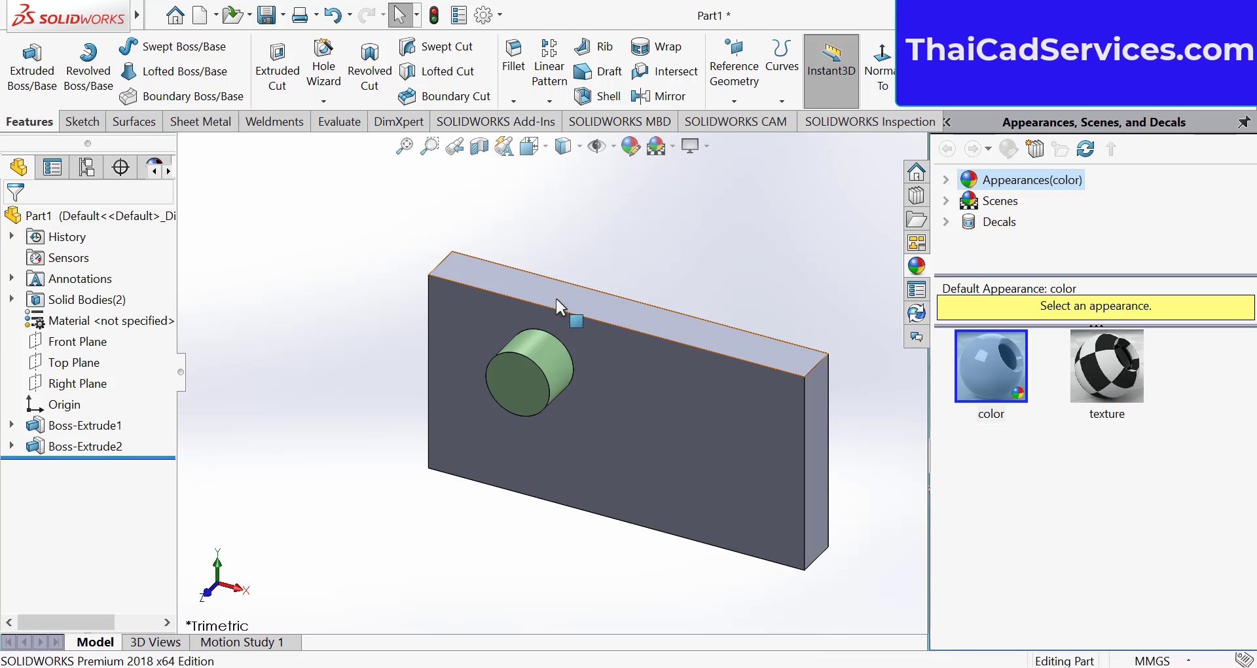
mouse_move(521, 377)
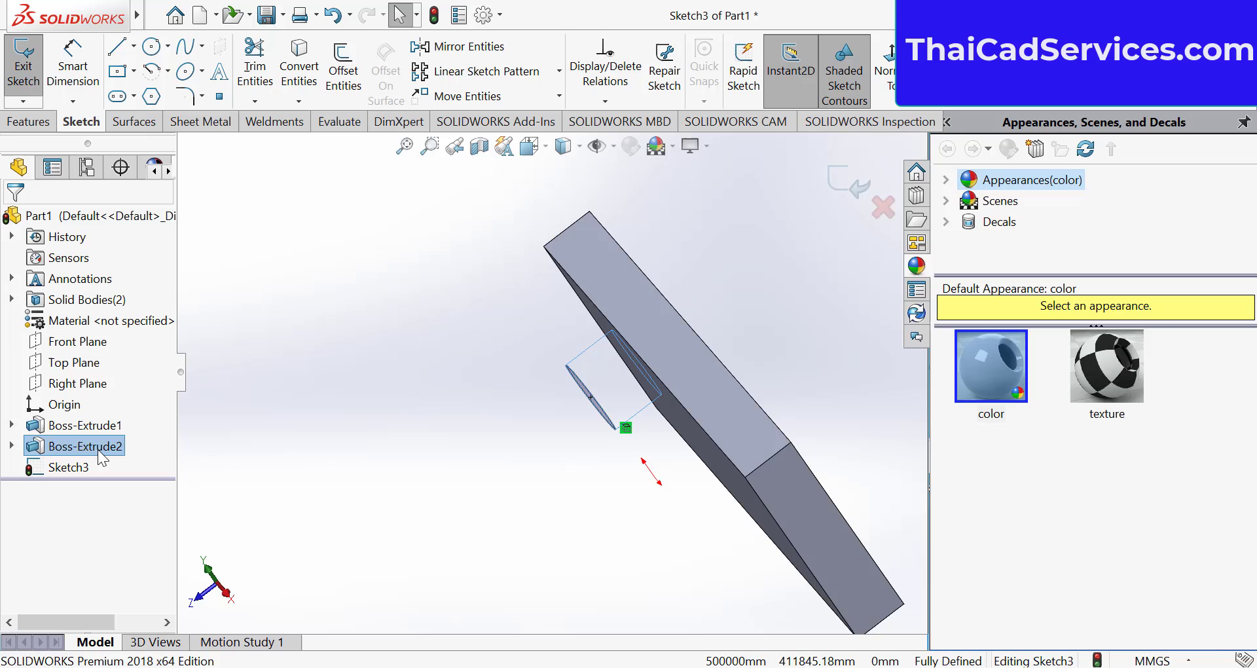
Right-click the hidden Boss-Extrude2 cylinder in the feature tree to bring up its actions
right_click(85, 446)
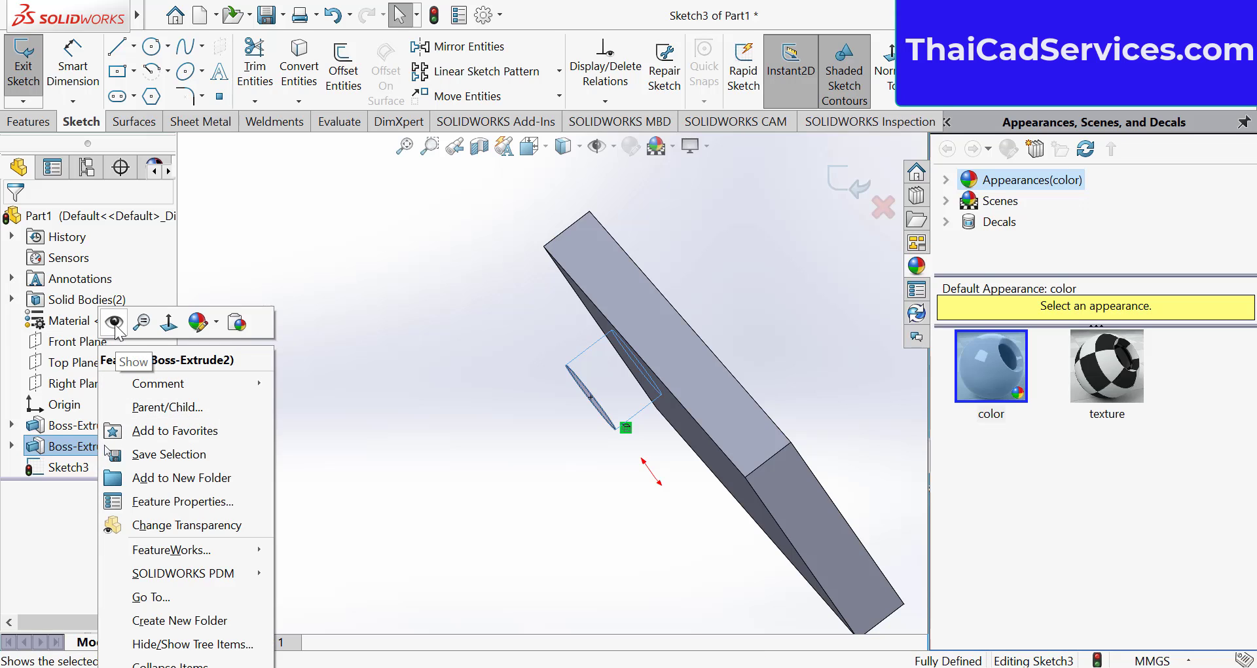